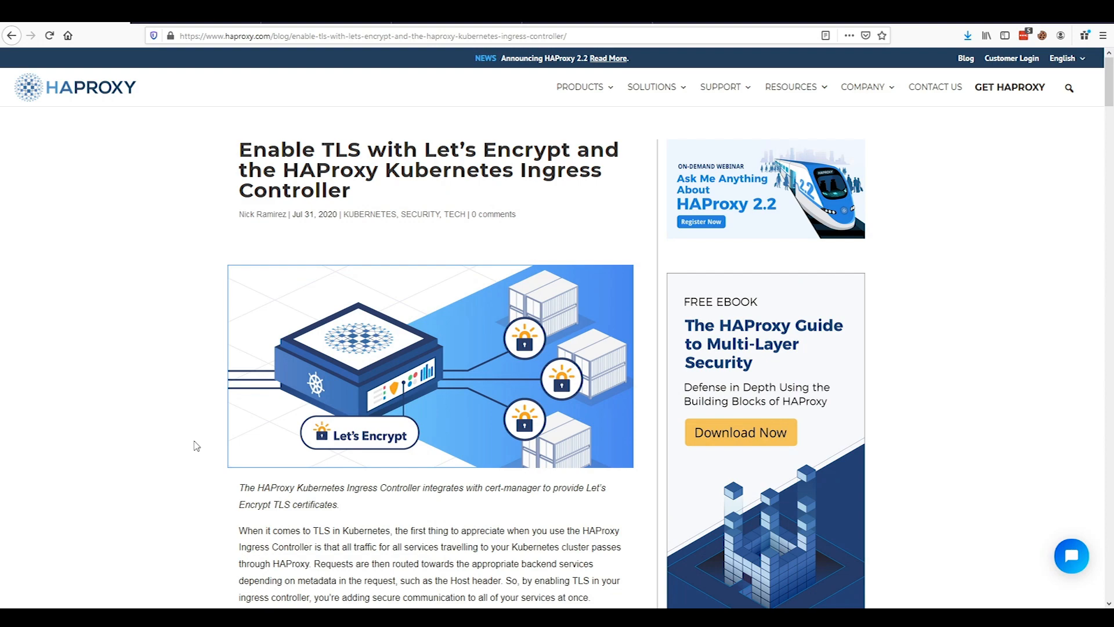
# Add the haproxytech Helm chart repository from haproxytech.github.io/helm-charts
pyautogui.scroll(-3)
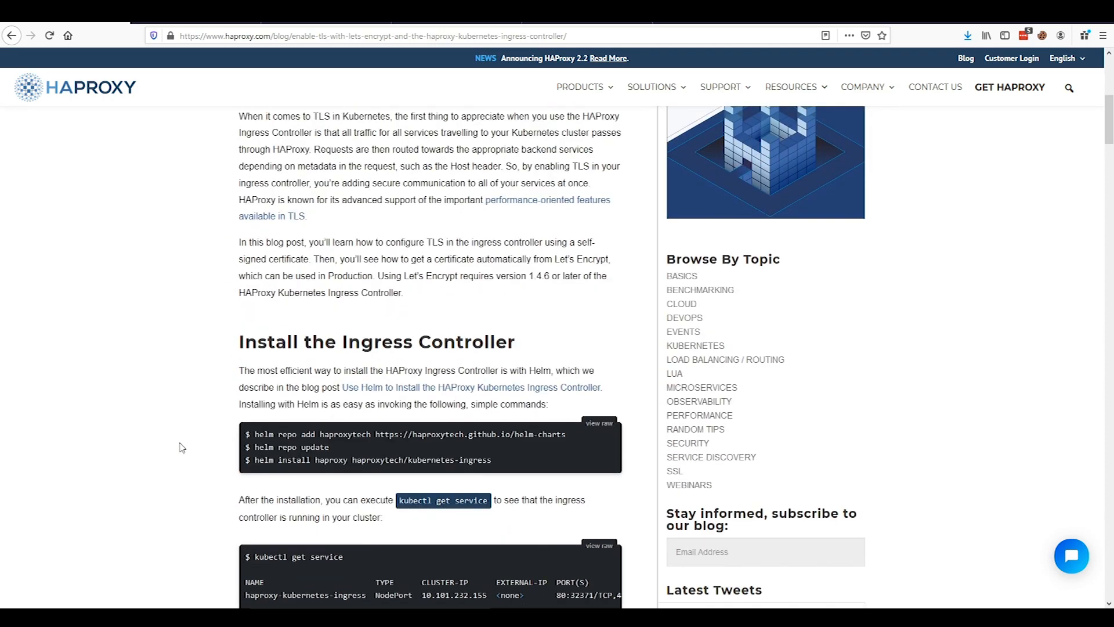
pyautogui.scroll(-3)
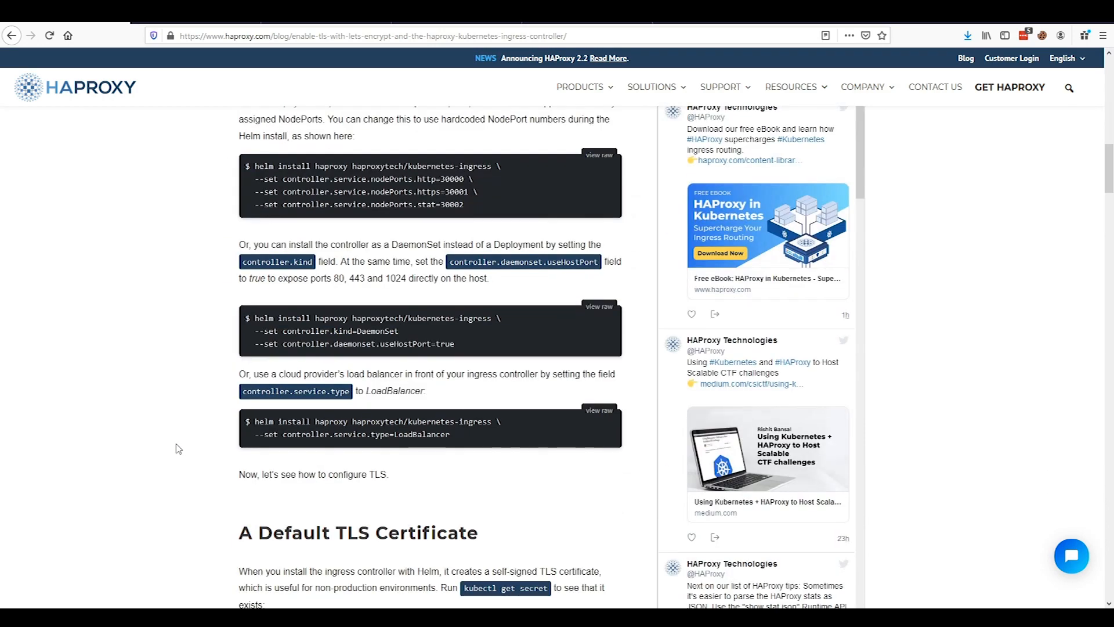
pyautogui.scroll(-3)
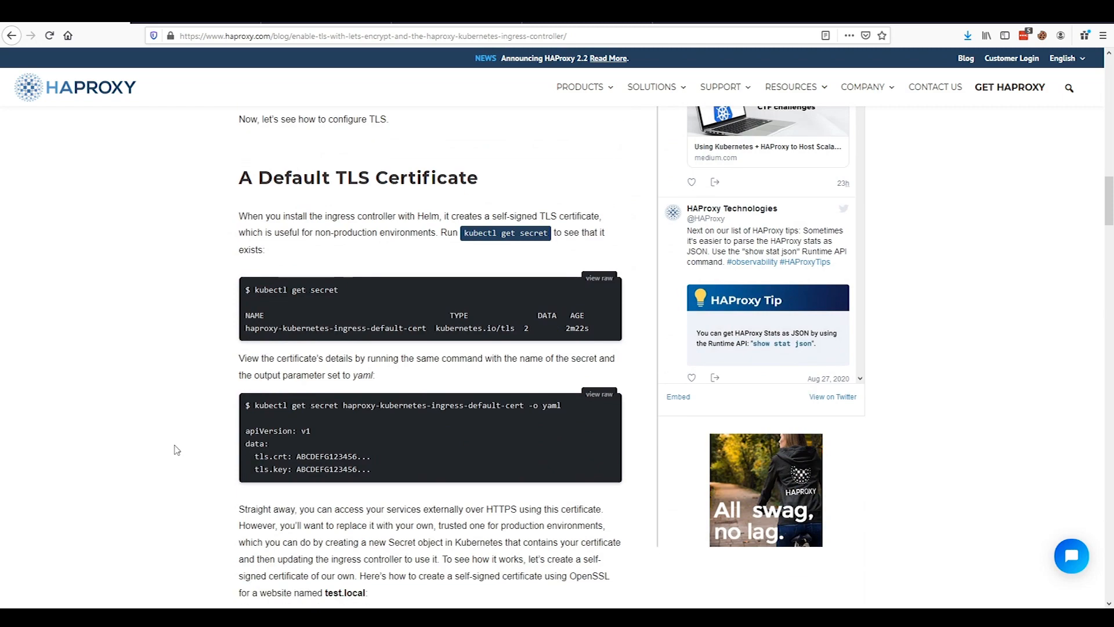
pyautogui.scroll(-3)
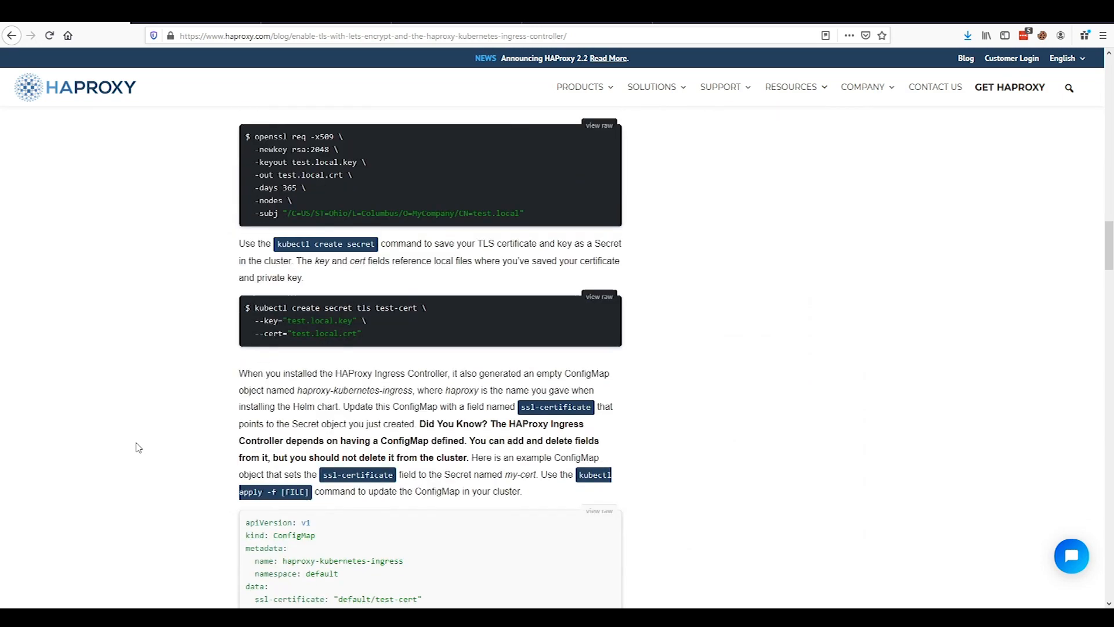
pyautogui.scroll(-3)
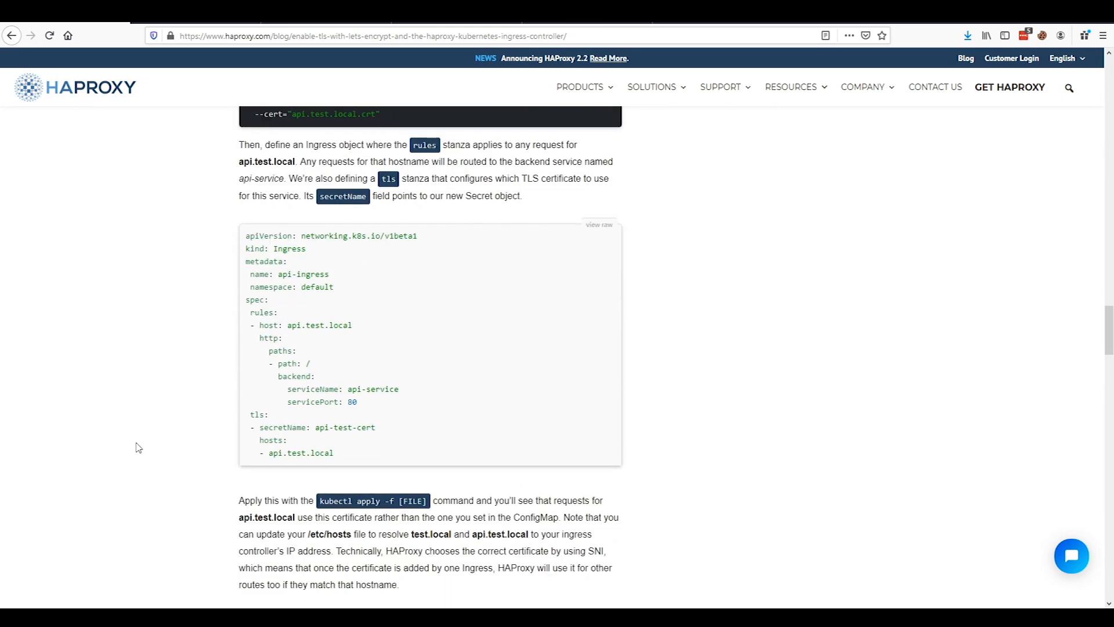
pyautogui.scroll(-3)
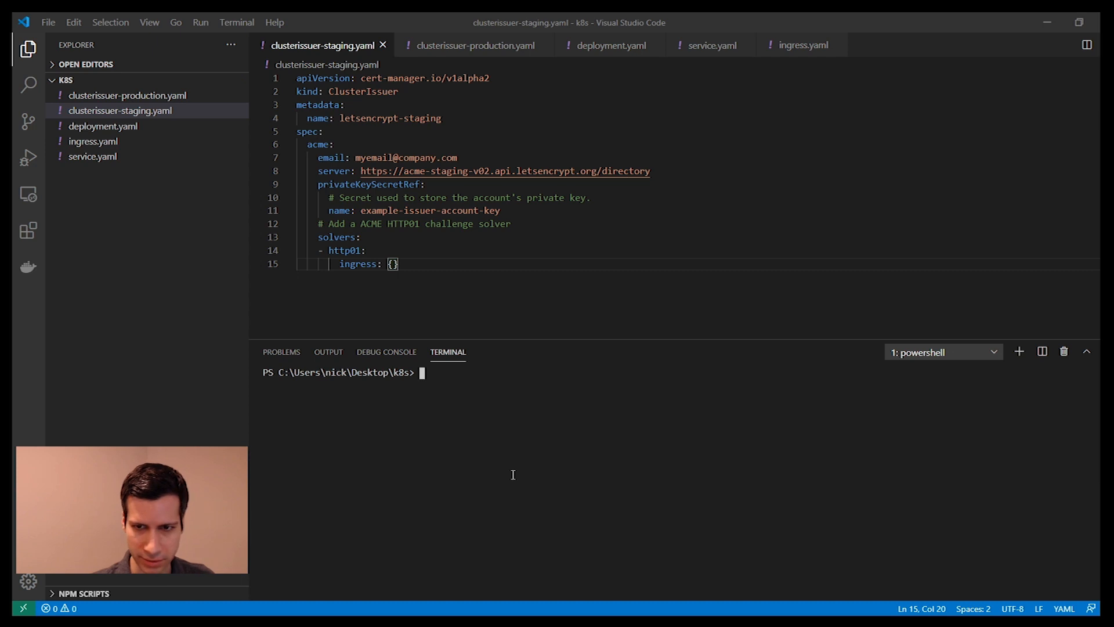
pyautogui.write('helm repo add haproxytech https://haproxytech.github.io/helm-charts')
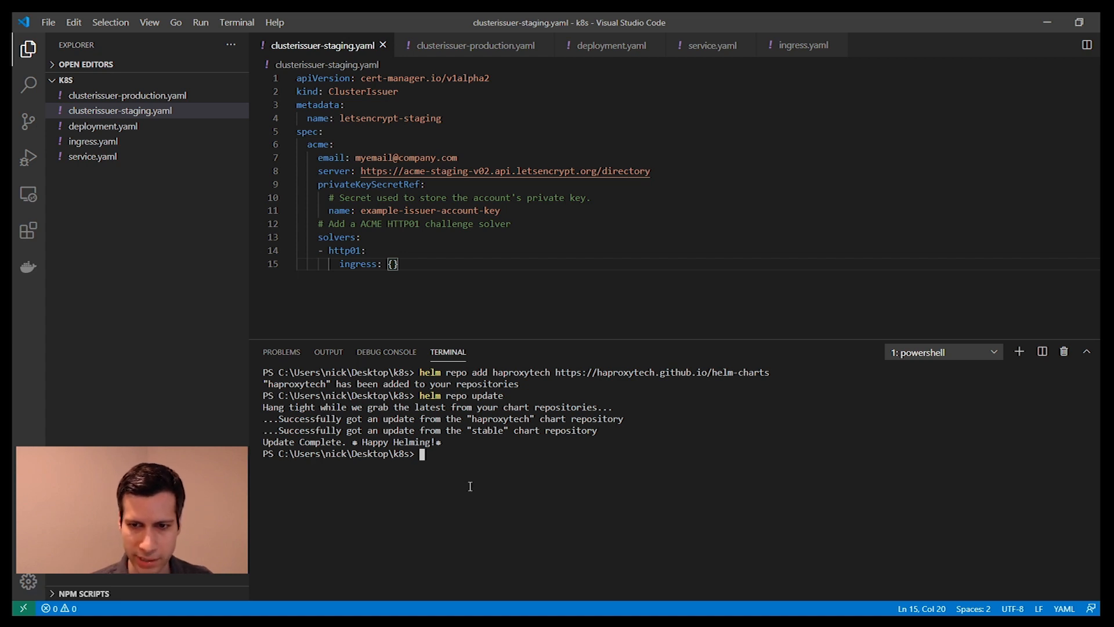
# Install haproxy from haproxytech/kubernetes-ingress with controller.service.type set to LoadBalancer
pyautogui.write('helm install haproxy haproxytech/kubernetes-ingress --set controller.service.type=LoadBalancer')
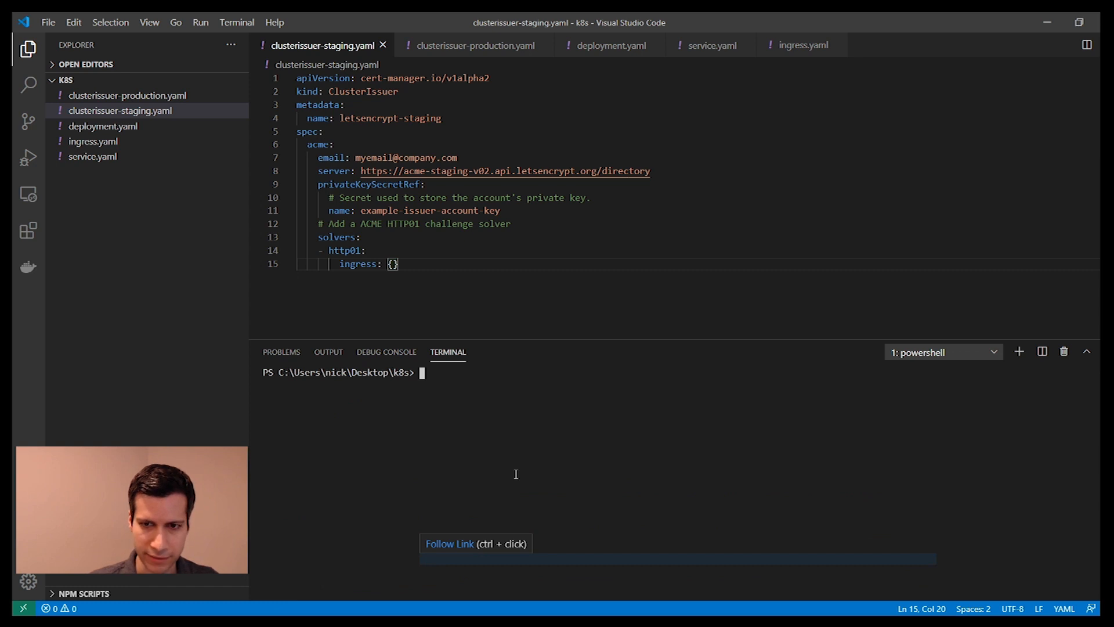
pyautogui.write('kubectl get pods')
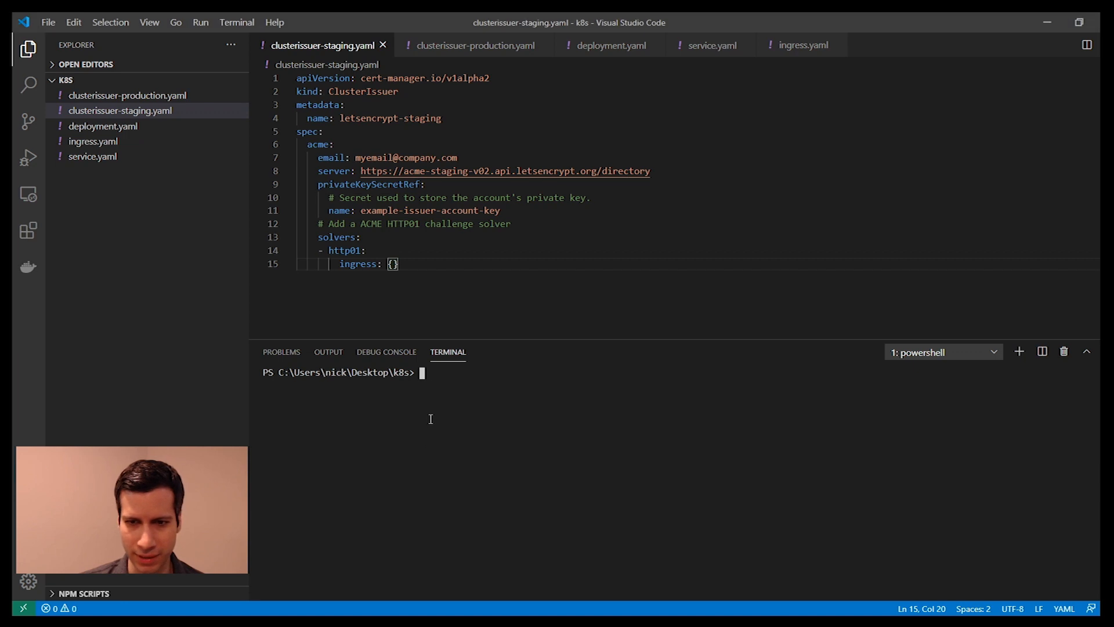
# Apply the jetstack cert-manager v0.15.1 release manifest with kubectl apply --validate=false
pyautogui.write('kubectl apply --validate=false -f https://github.com/jetstack/cert-manager/releases/download/v0.15.1/cert-manager.yaml')
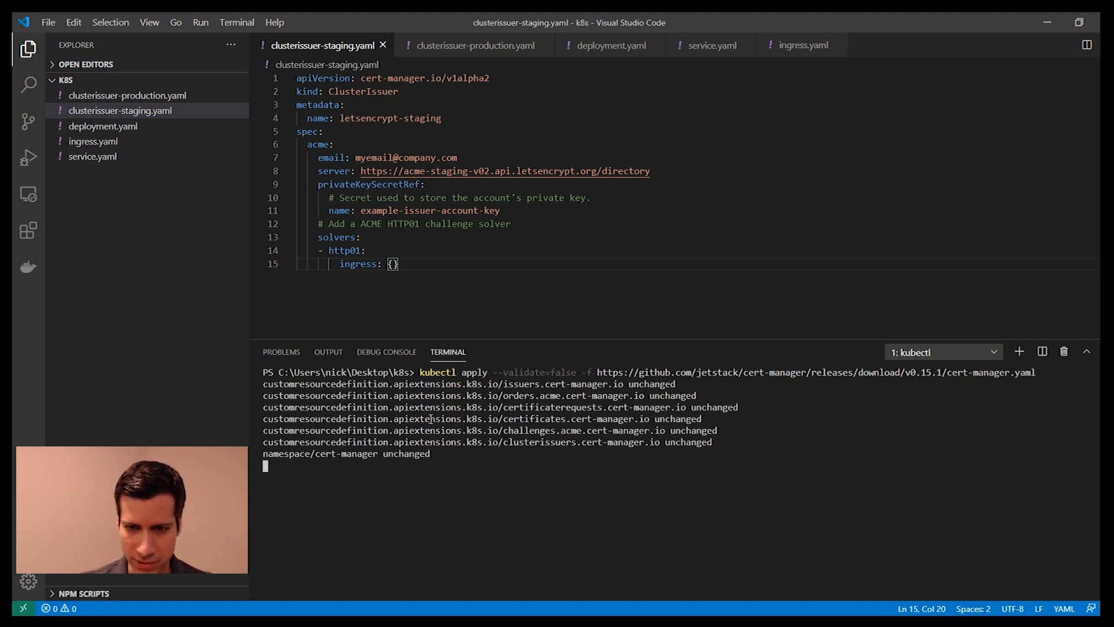
pyautogui.scroll(-3)
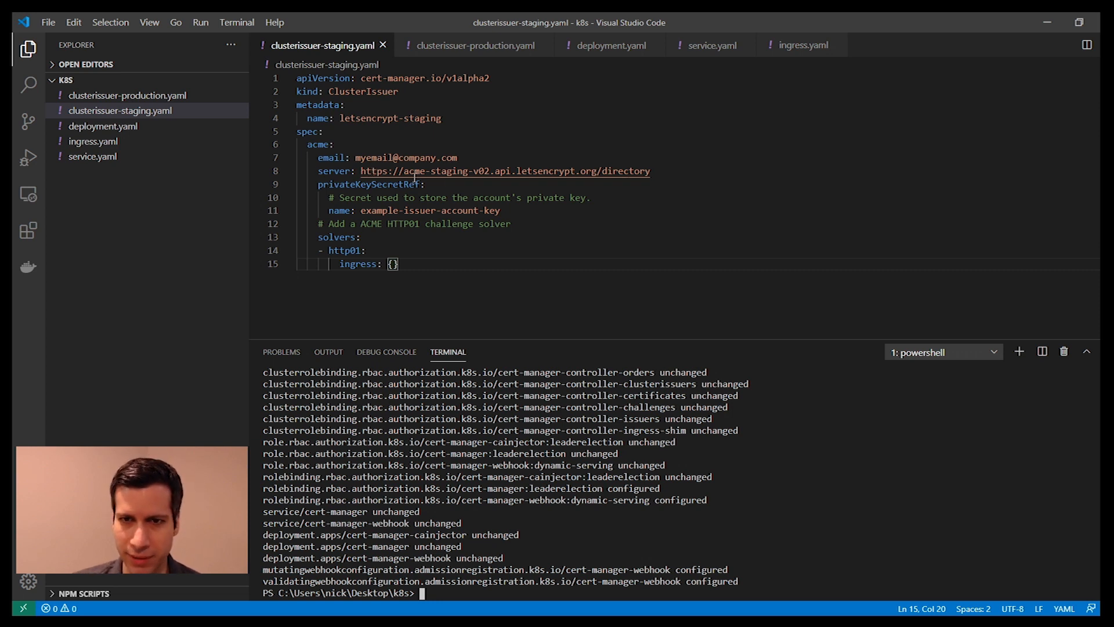
pyautogui.moveTo(505, 171)
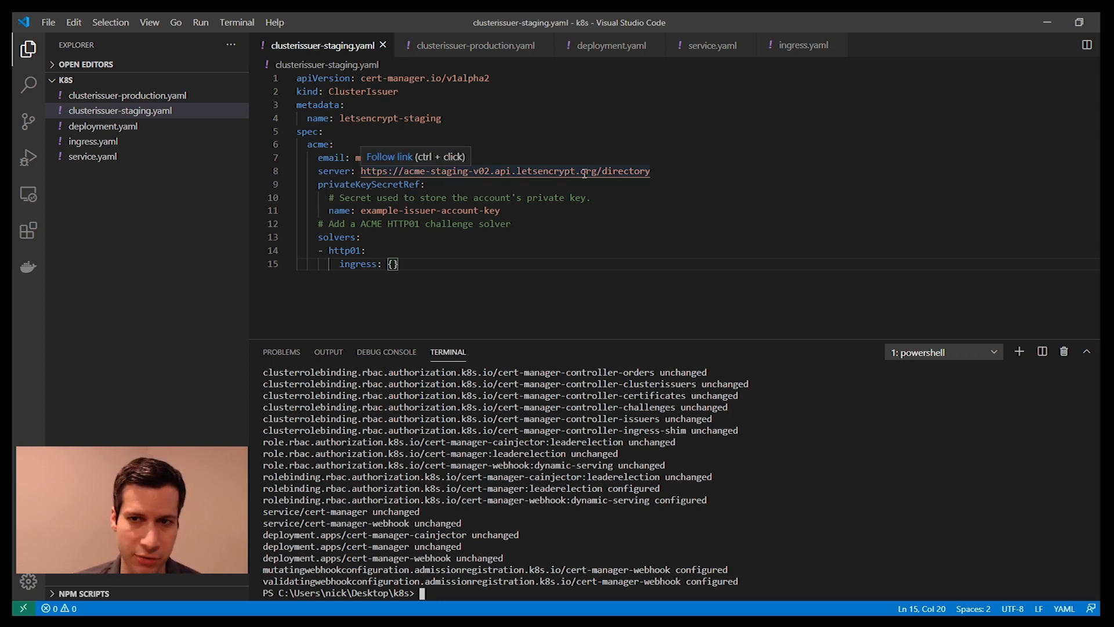
# Set the issuer email, show clusterissuer-production.yaml and start kubectl apply for it
pyautogui.write('yemail@company.com')
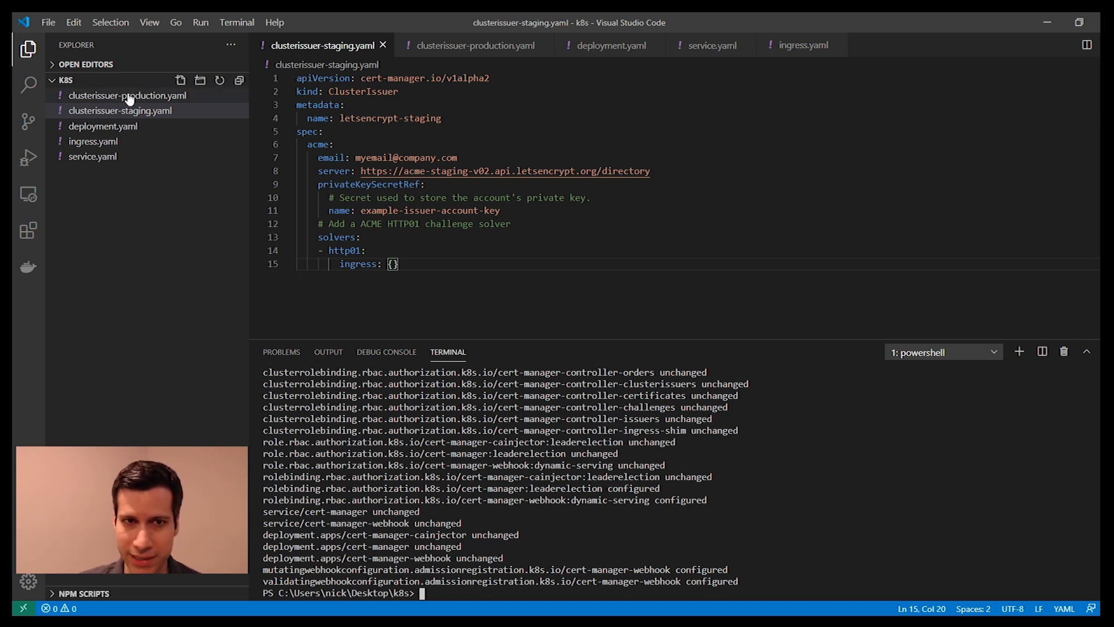
pyautogui.click(119, 110)
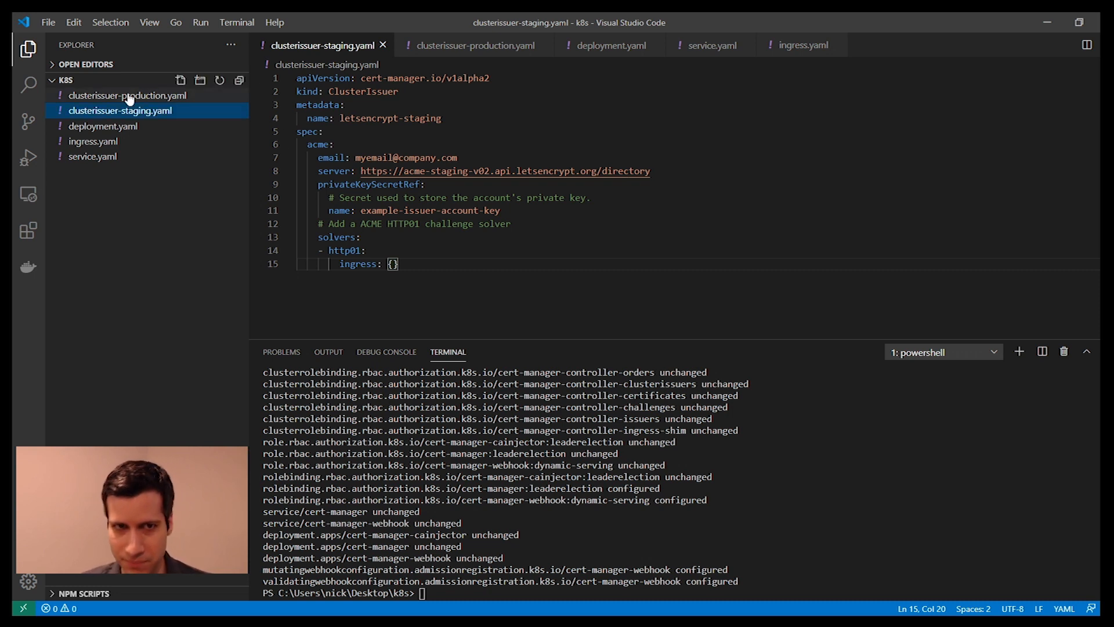
pyautogui.click(128, 95)
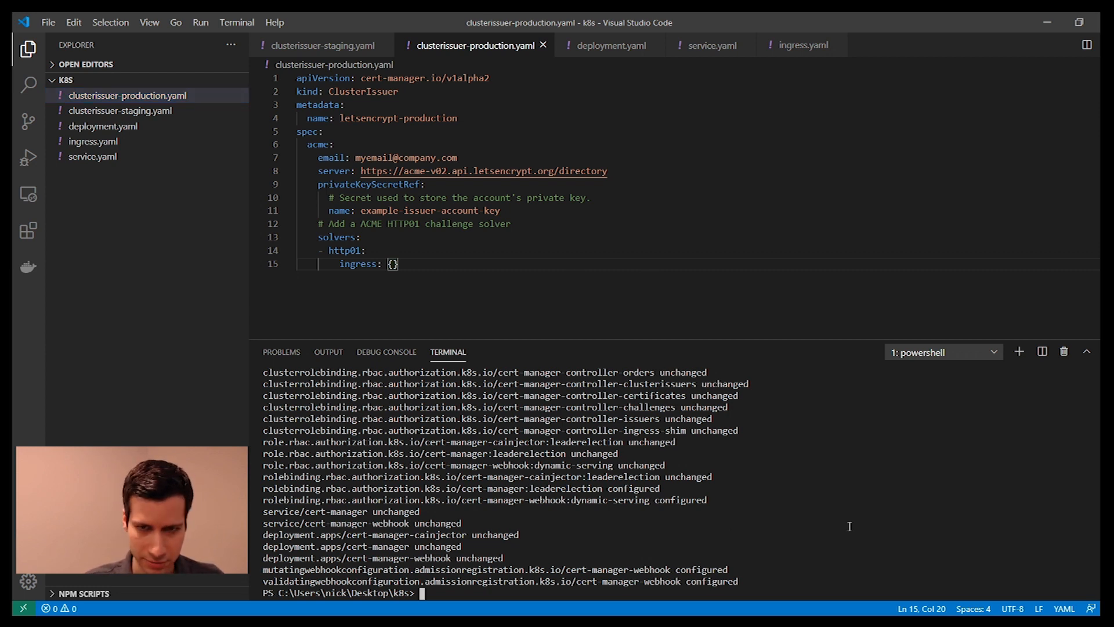
pyautogui.write('kubectl app')
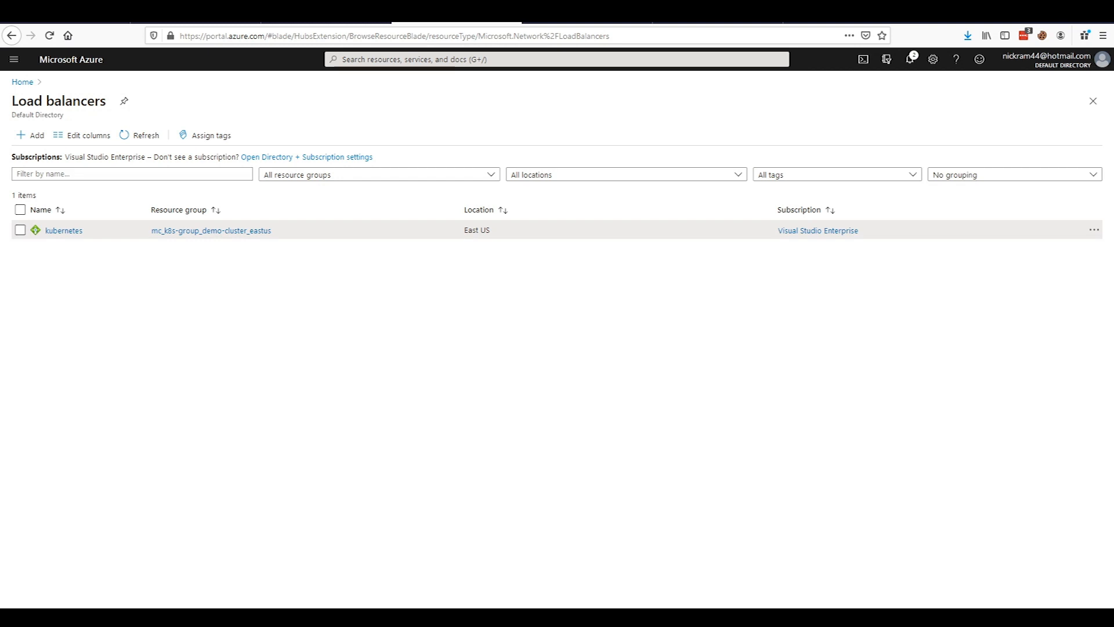
pyautogui.moveTo(83, 244)
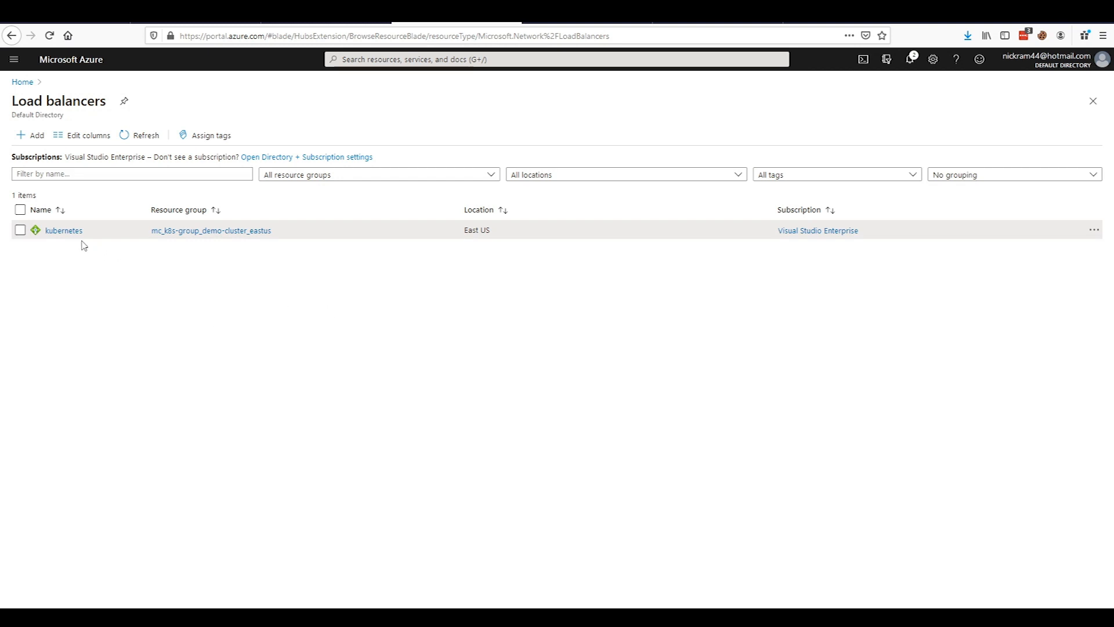
pyautogui.moveTo(108, 139)
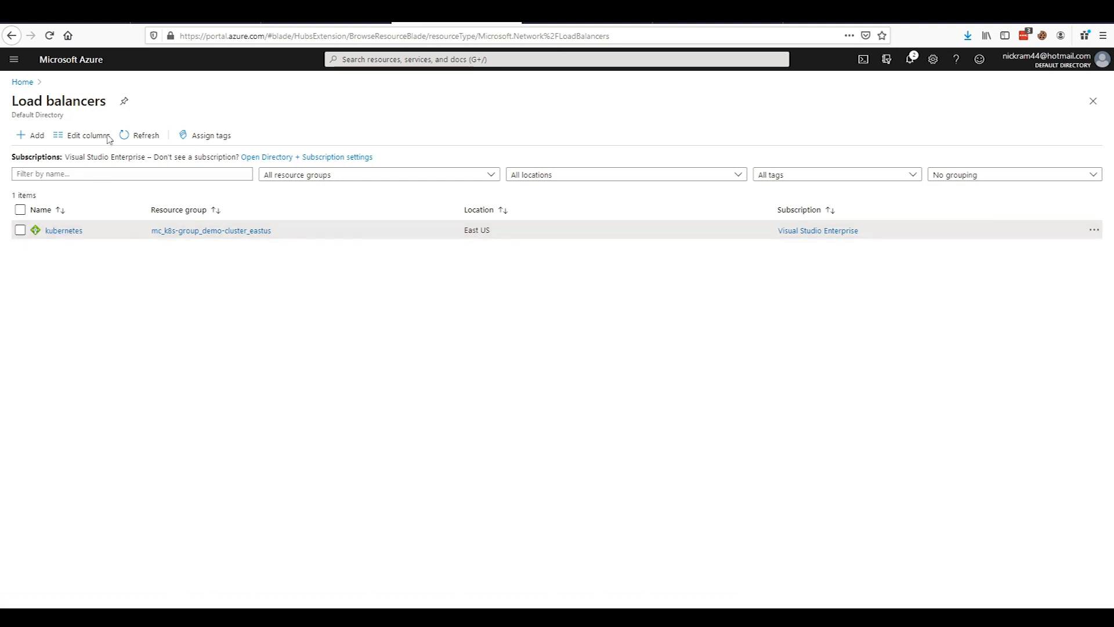
# View the kubernetes load balancer's frontend IPs and select 52.224.21.121 to copy
pyautogui.click(62, 229)
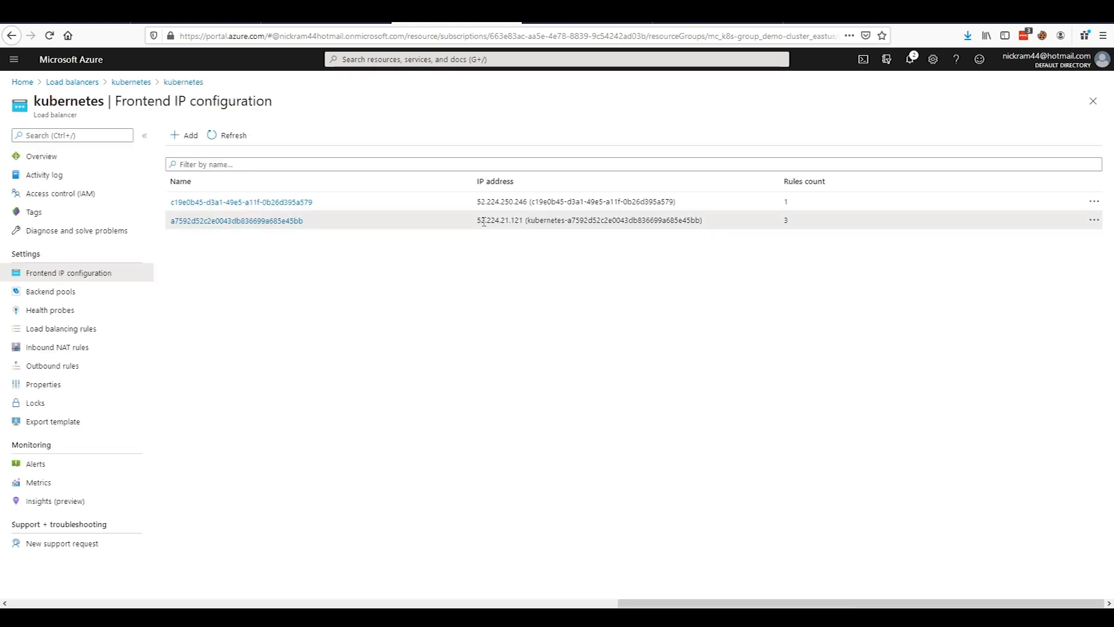
pyautogui.doubleClick(499, 221)
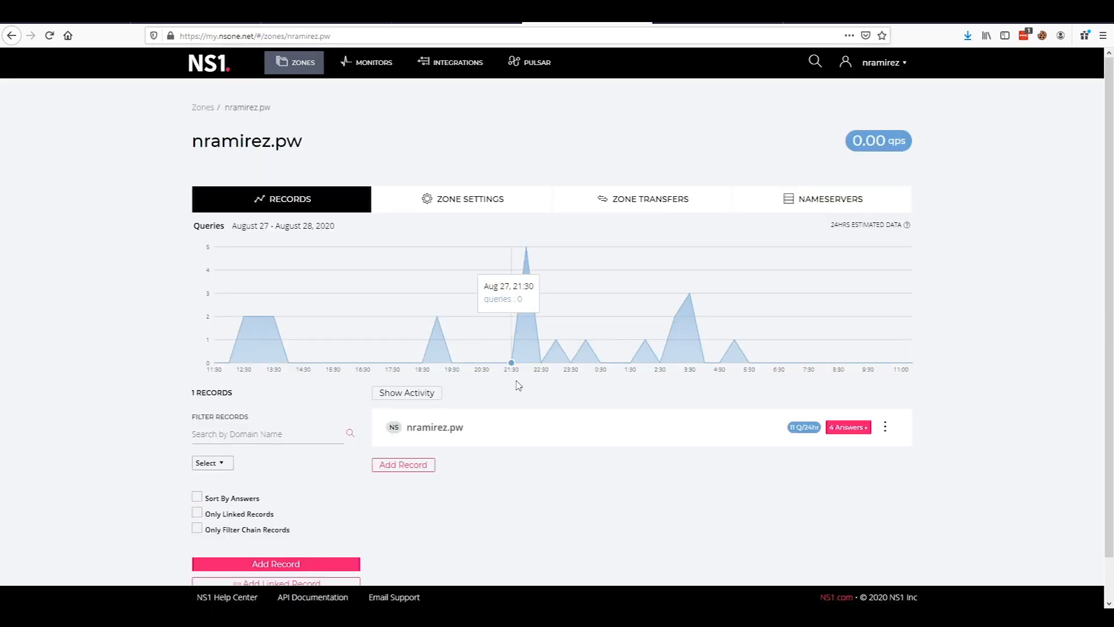
pyautogui.moveTo(625, 519)
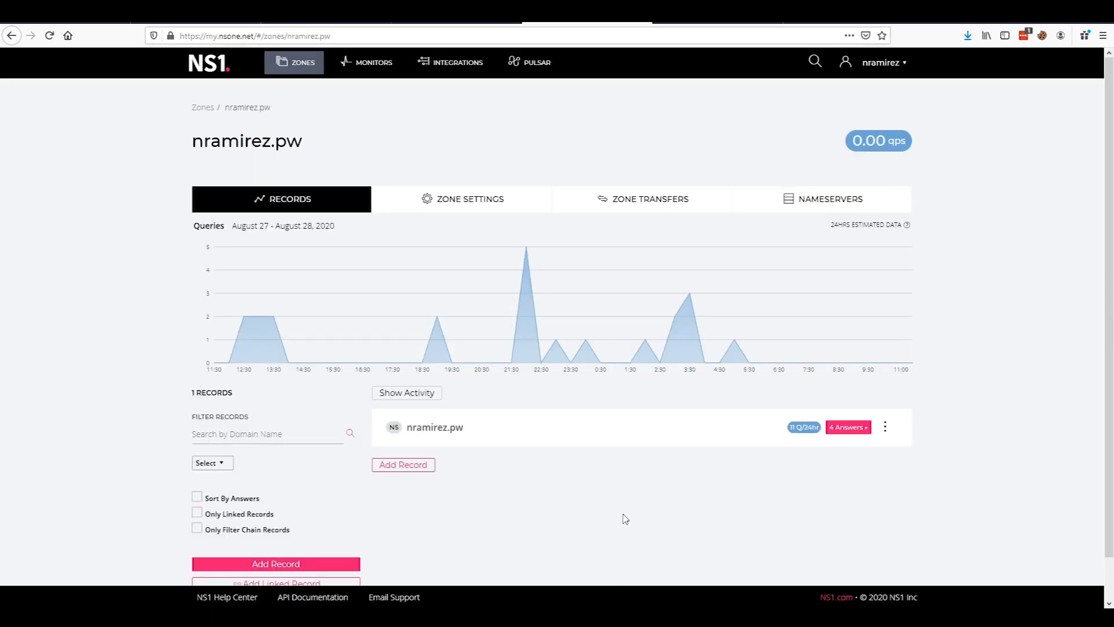
pyautogui.moveTo(470, 479)
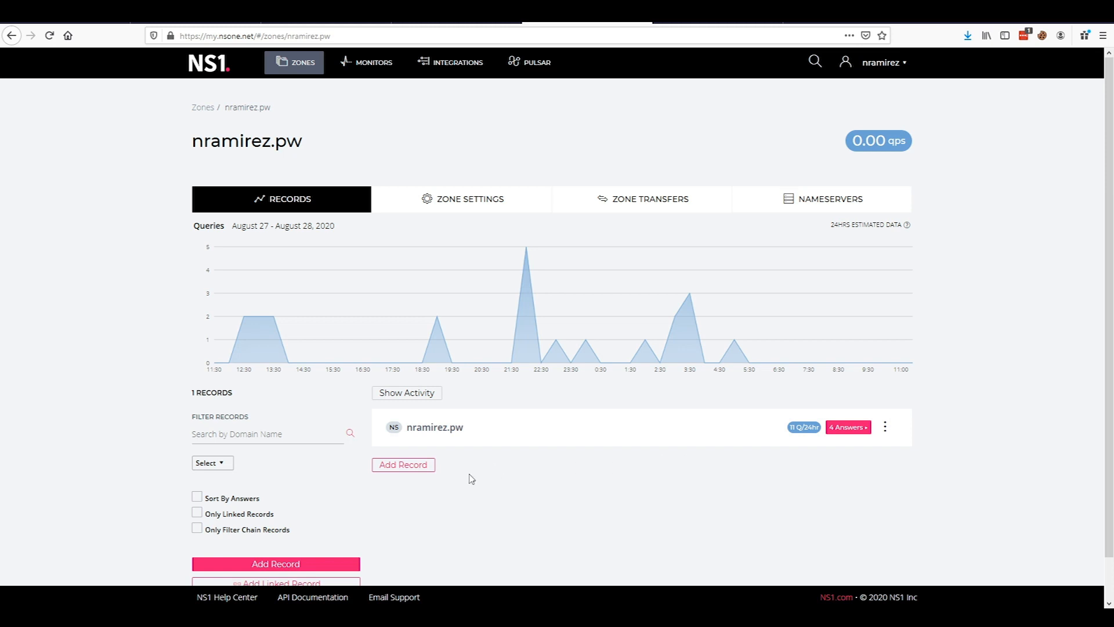
pyautogui.moveTo(407, 484)
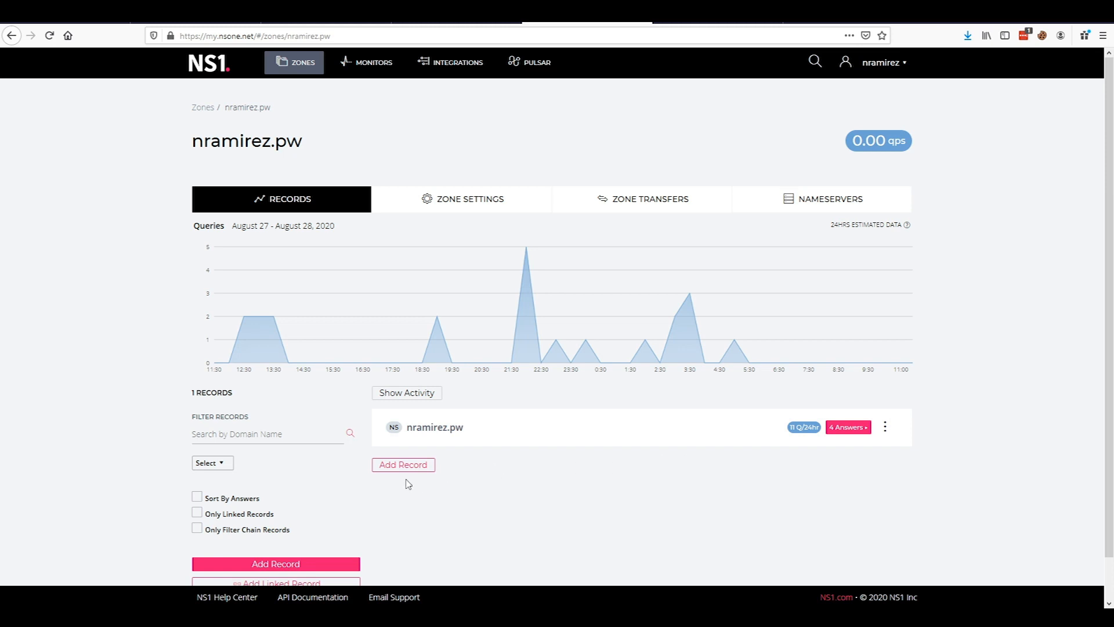
pyautogui.moveTo(403, 465)
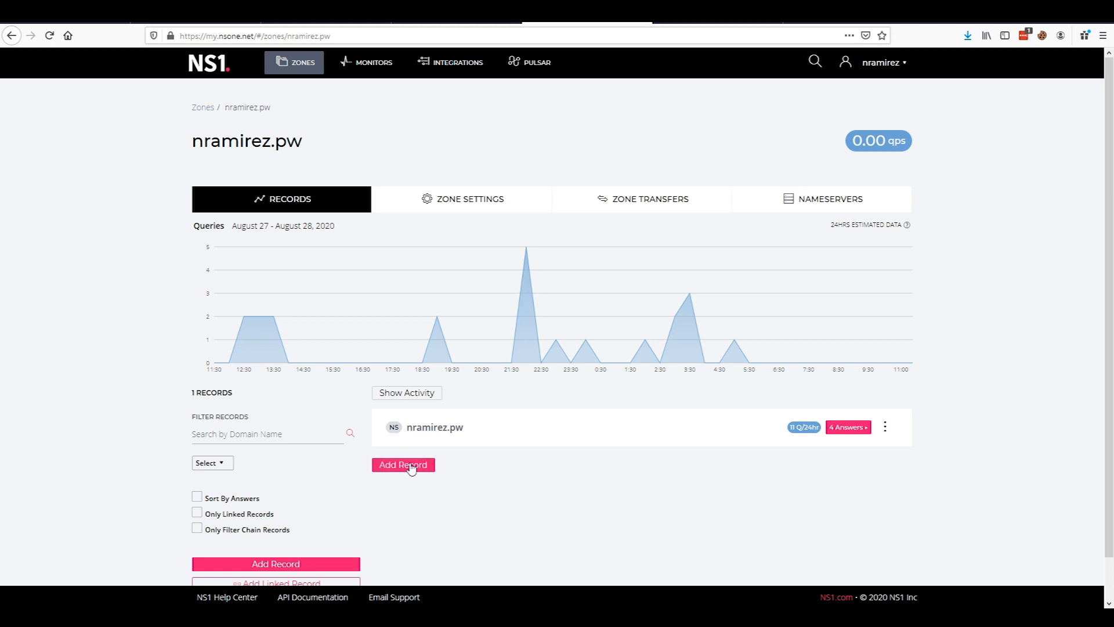
# Save a new A record demo pointing to 52.224.21.121 in the nramirez.pw zone
pyautogui.click(403, 464)
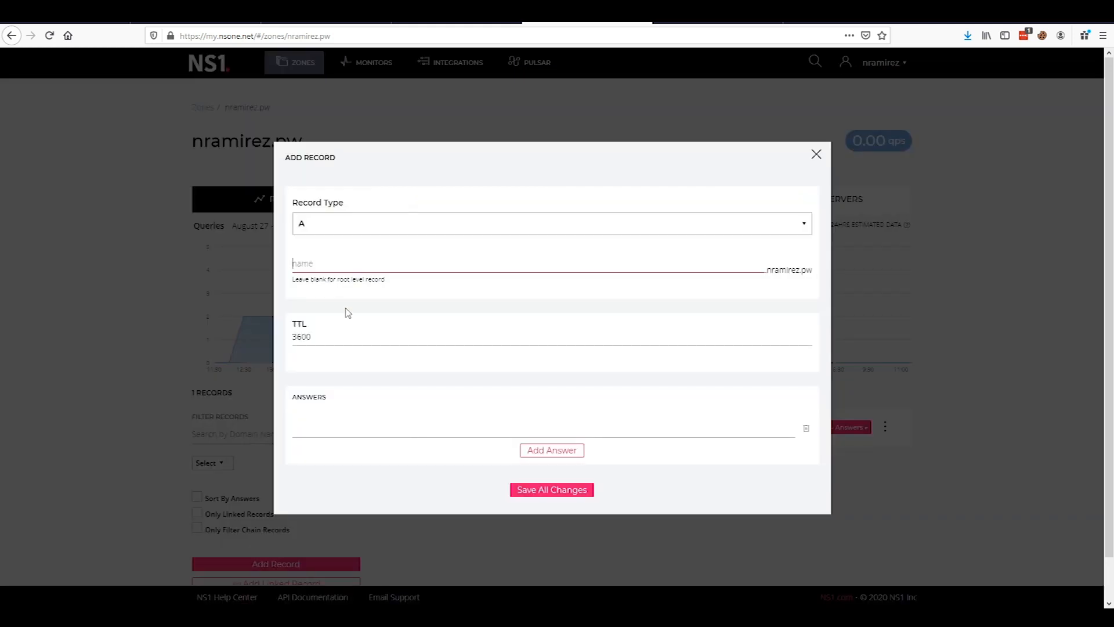
pyautogui.write('demo')
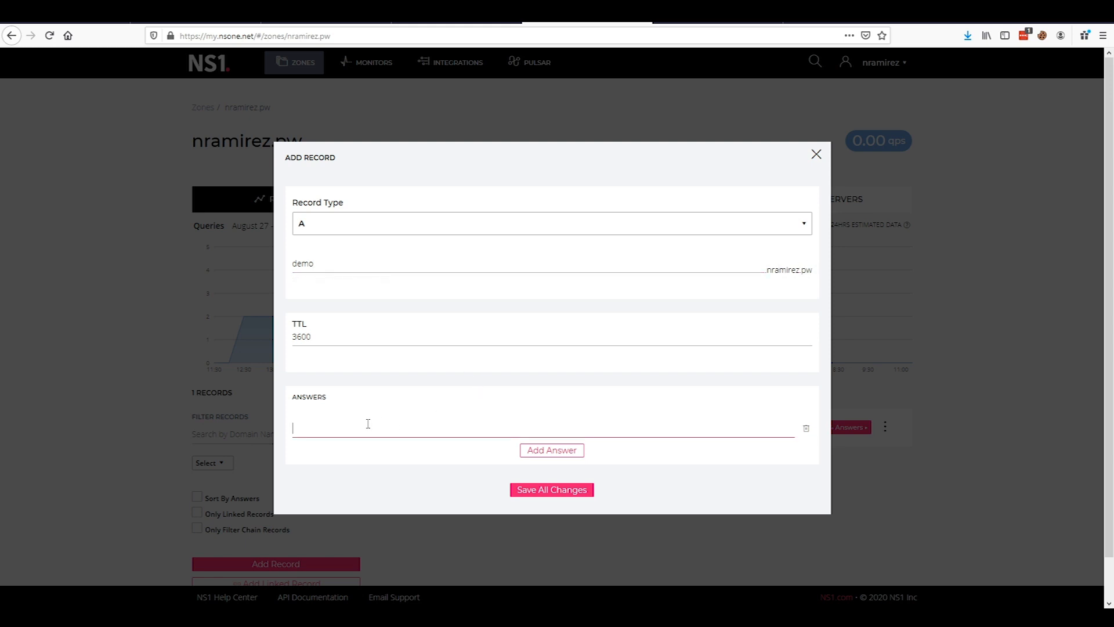
pyautogui.write('52.224.21.121')
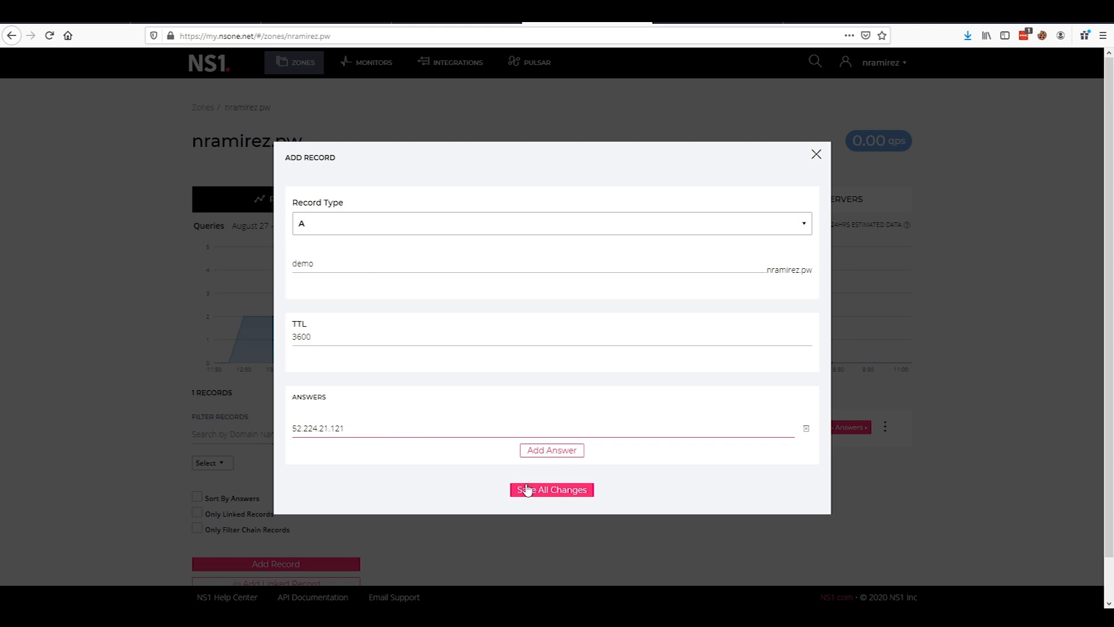
pyautogui.click(551, 490)
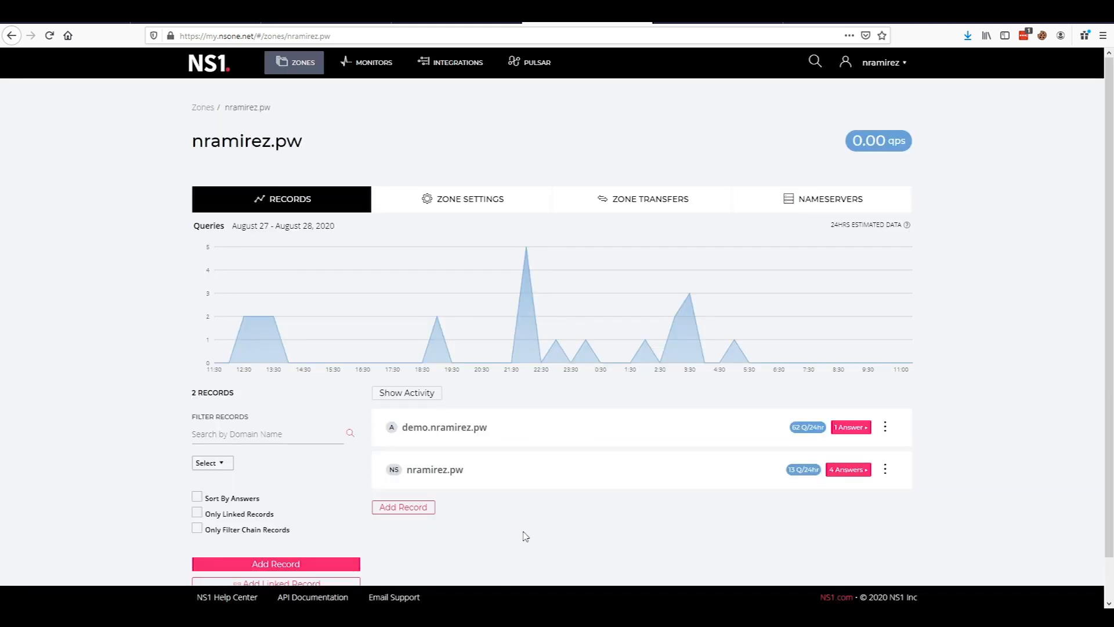
pyautogui.moveTo(491, 438)
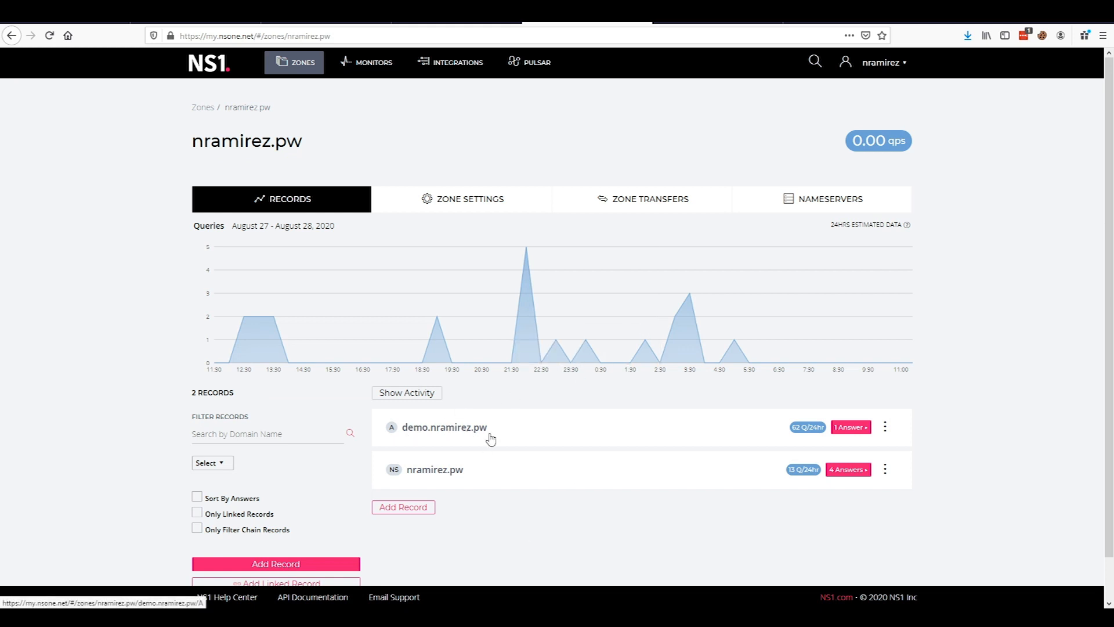
# Load demo.nramirez.pw in the browser, getting the default backend 404 page
pyautogui.click(444, 427)
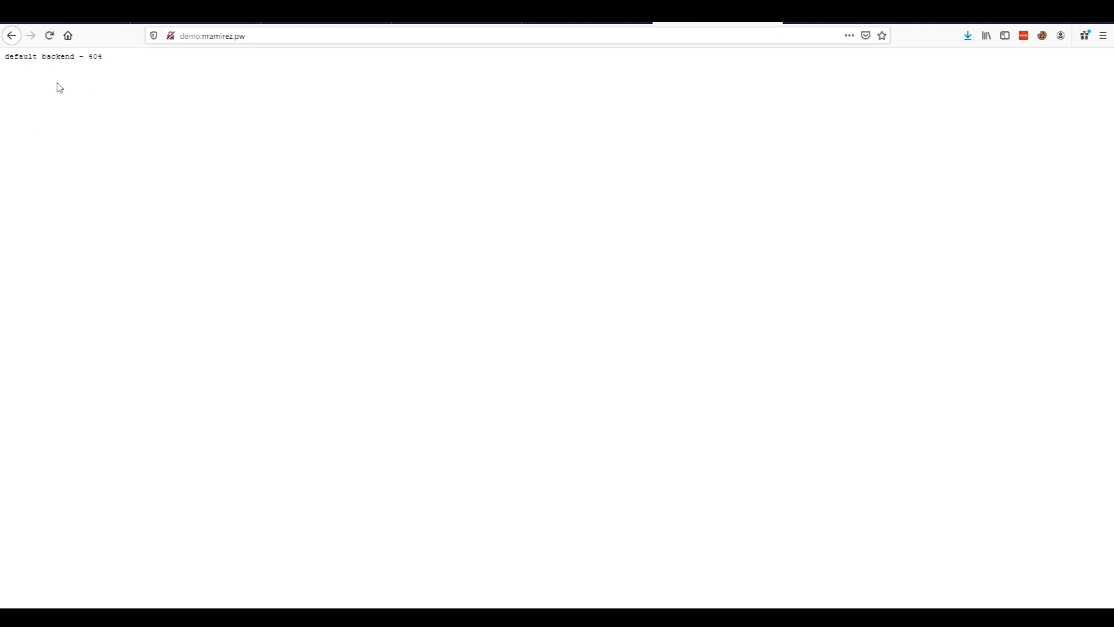
pyautogui.moveTo(164, 124)
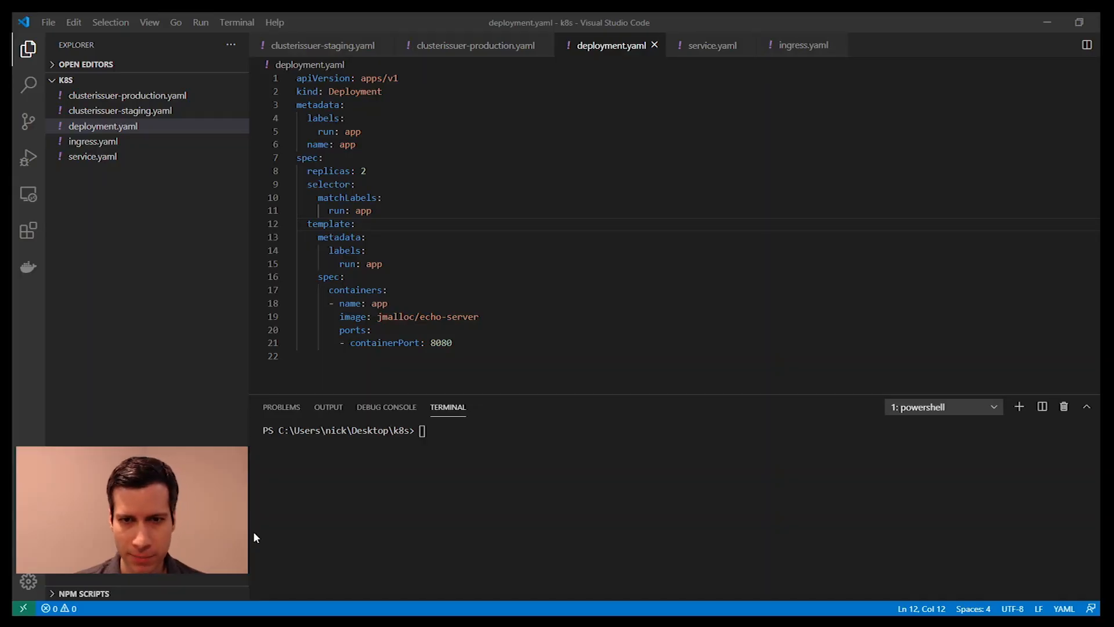
pyautogui.moveTo(492, 537)
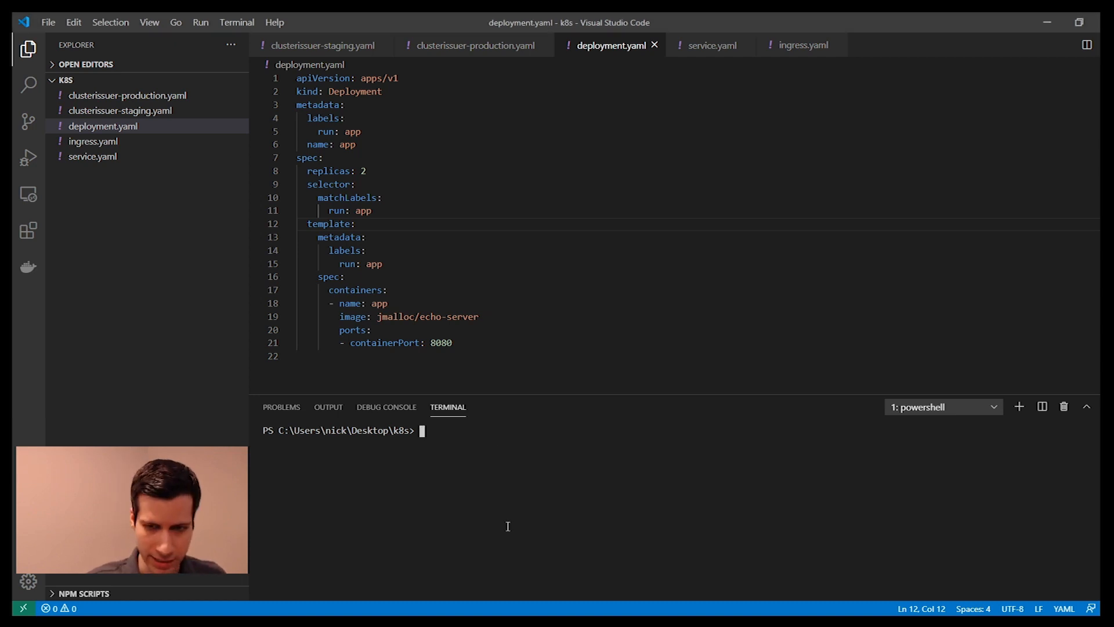
# Apply deployment.yaml to create the app deployment, then apply service.yaml for demo-service
pyautogui.write('kubectl apply')
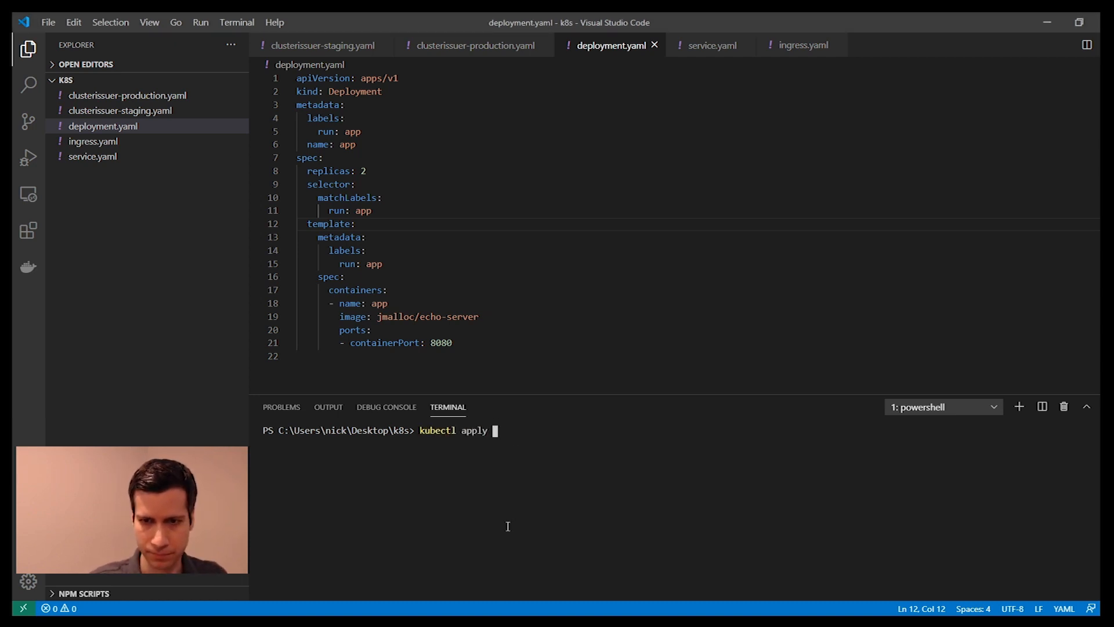
pyautogui.write('-f .\\deployment.yaml')
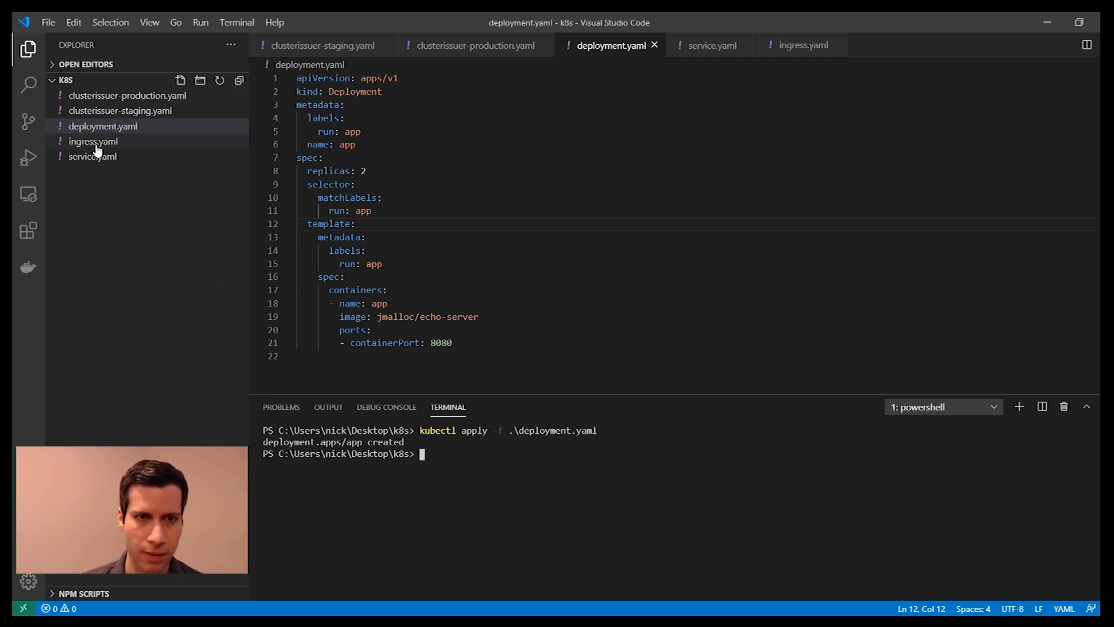
pyautogui.click(93, 156)
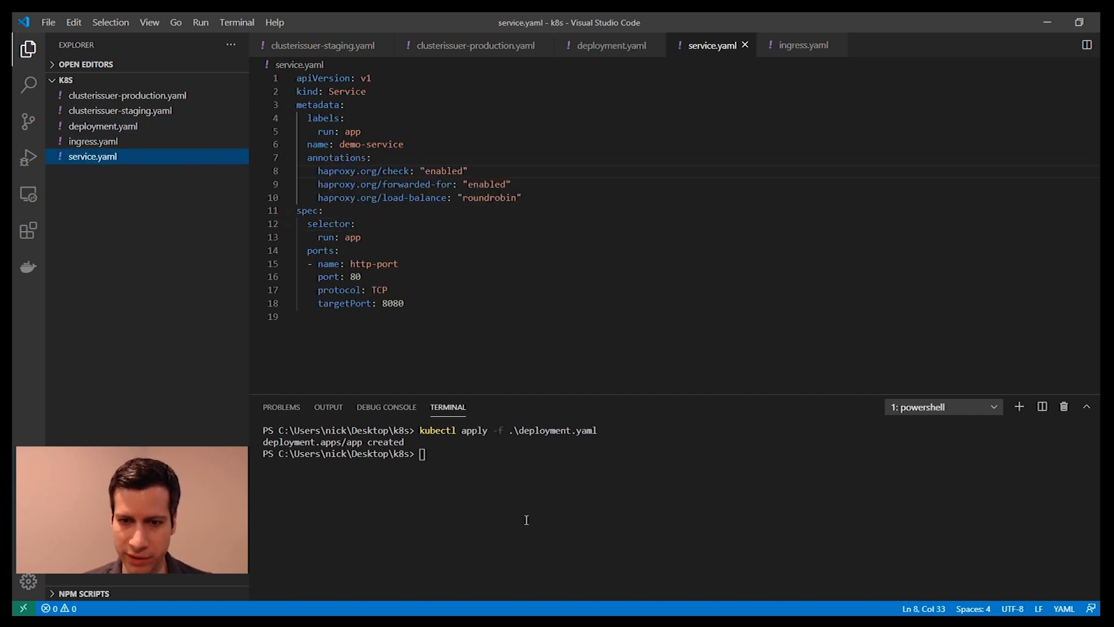
pyautogui.write('kubectl apply -f .\\service.yaml')
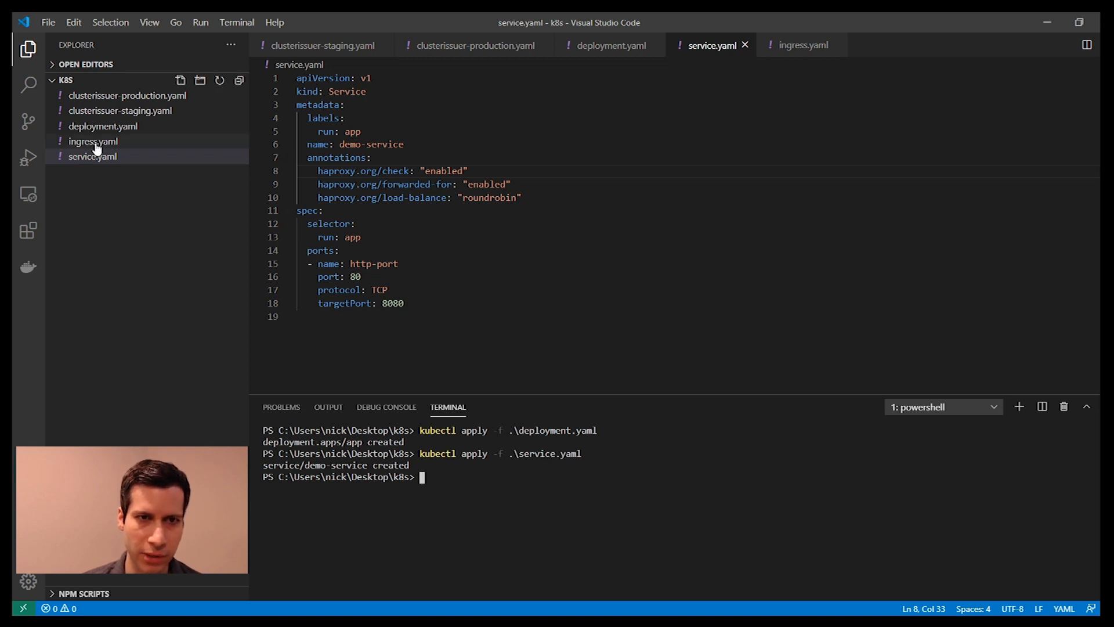
# Apply ingress.yaml so ingress demo-ingress is created on the cluster
pyautogui.click(92, 141)
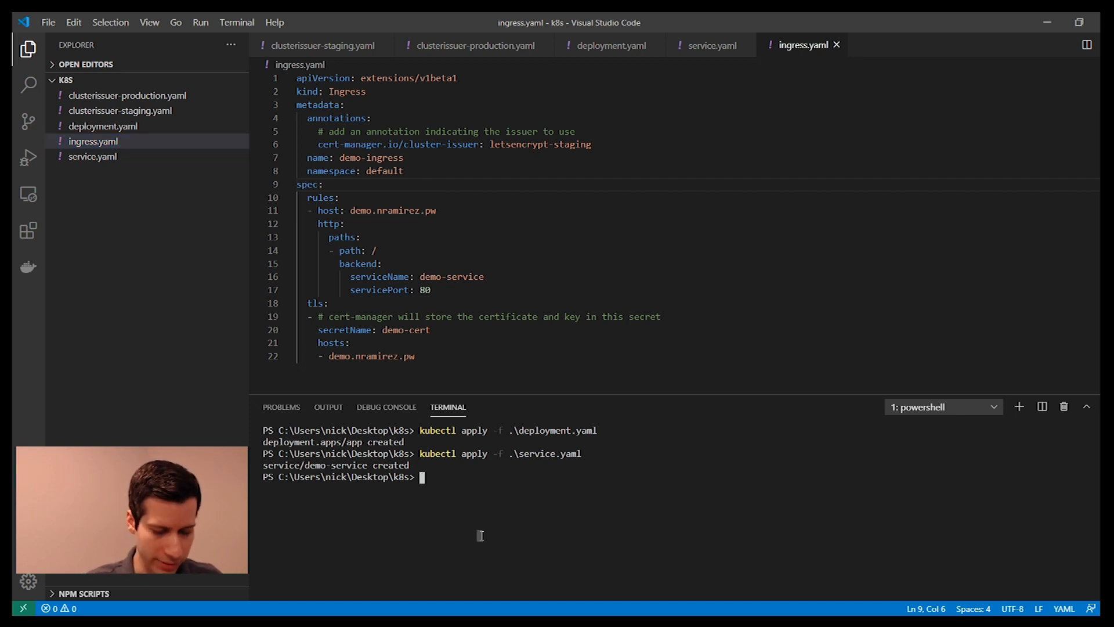
pyautogui.write('kubectl apply -f .\\ingress.yaml')
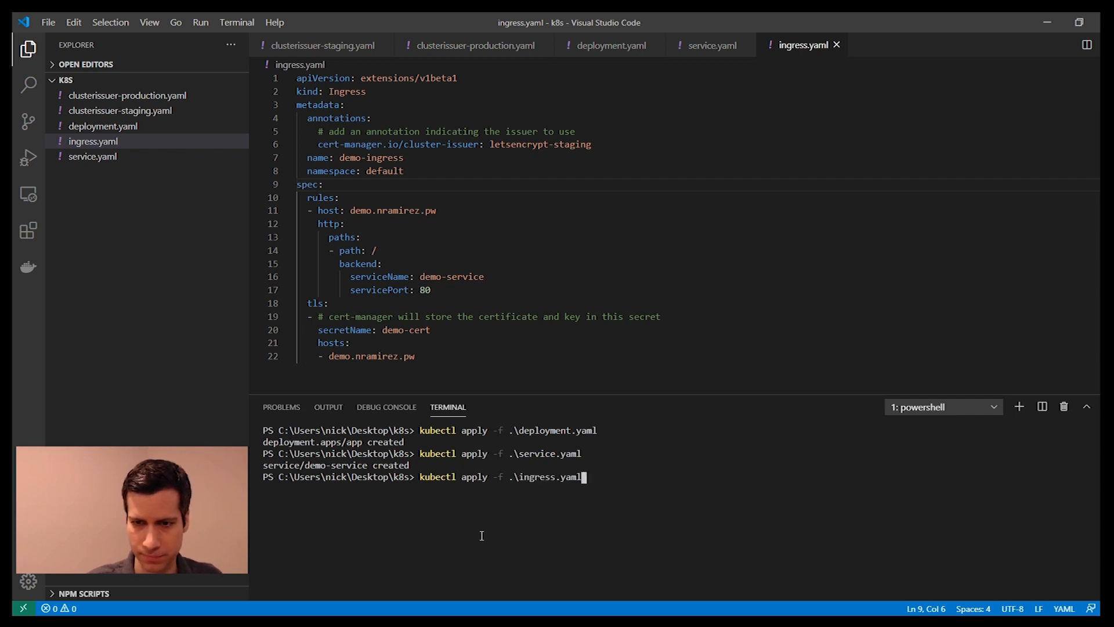
pyautogui.press('Enter')
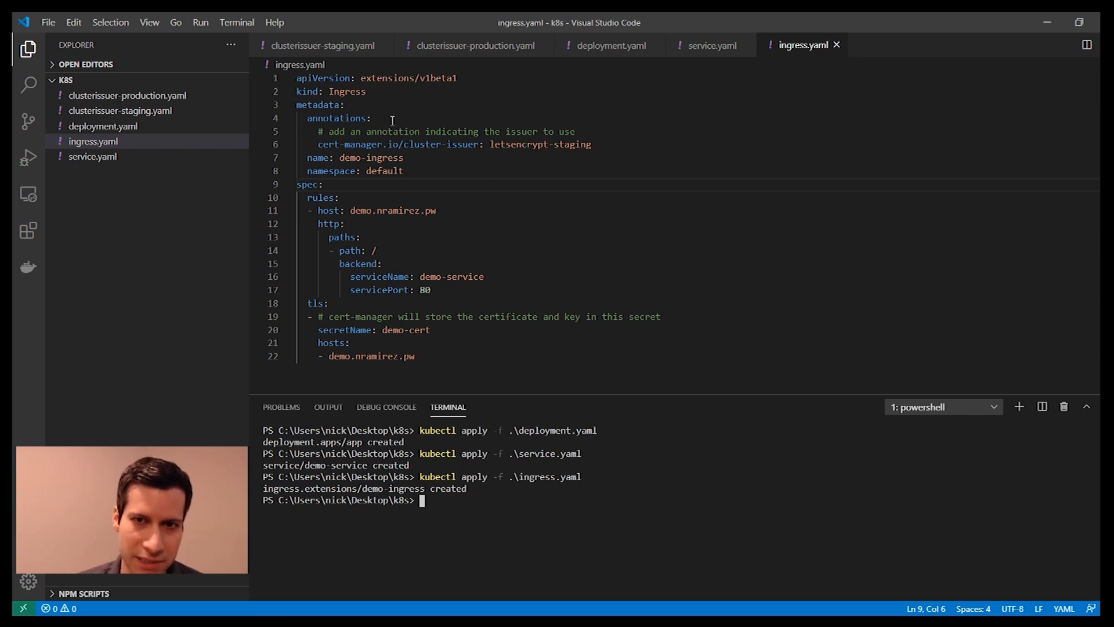
pyautogui.moveTo(318, 144)
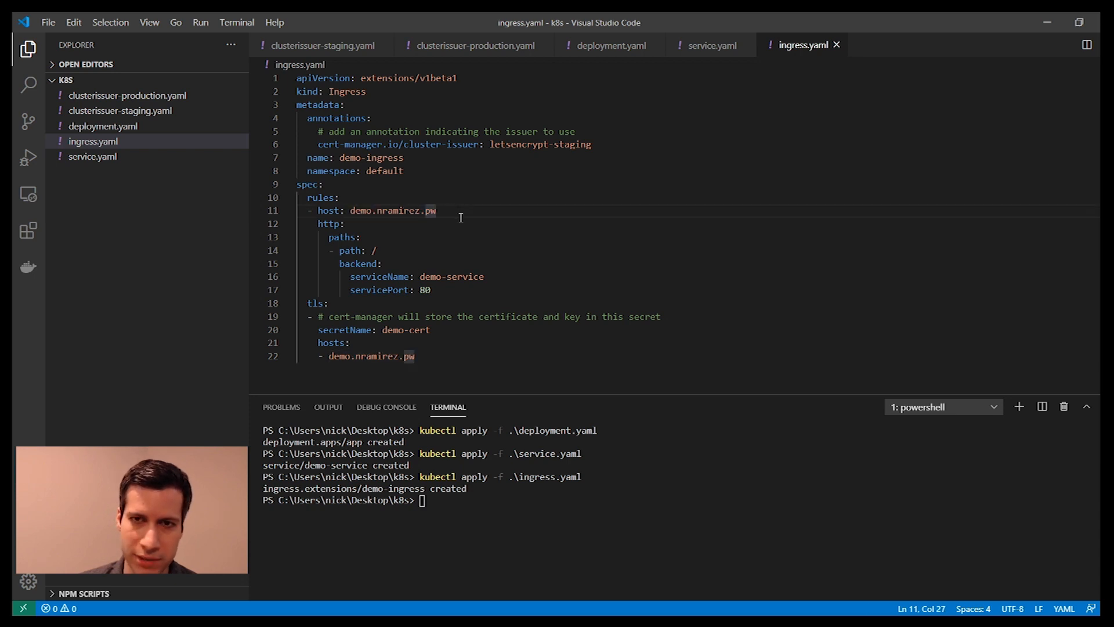
pyautogui.moveTo(439, 171)
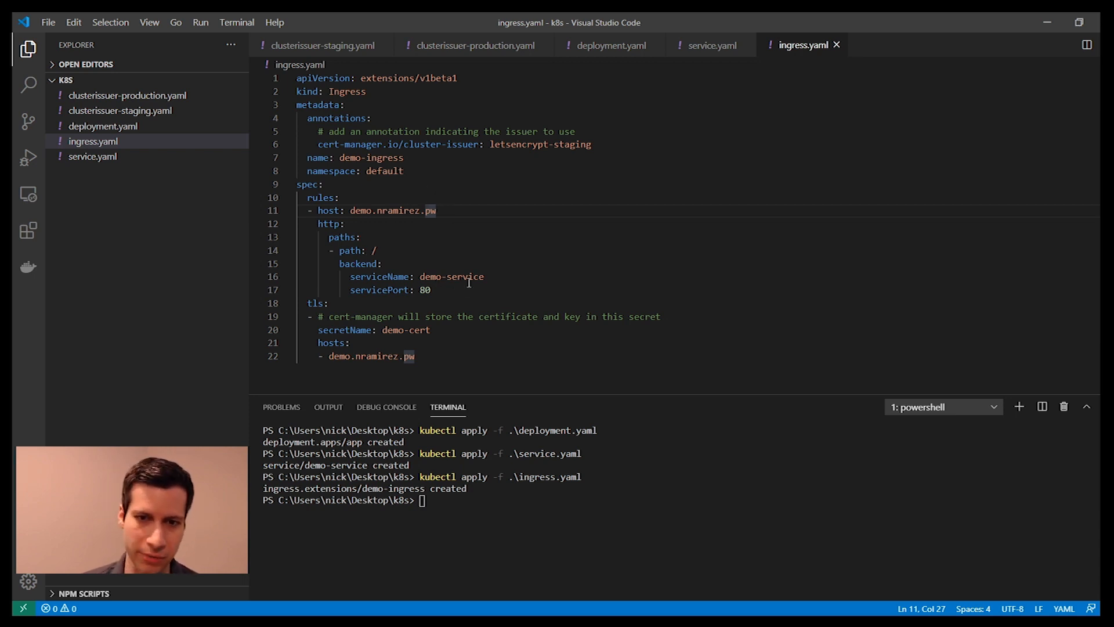
pyautogui.moveTo(335, 307)
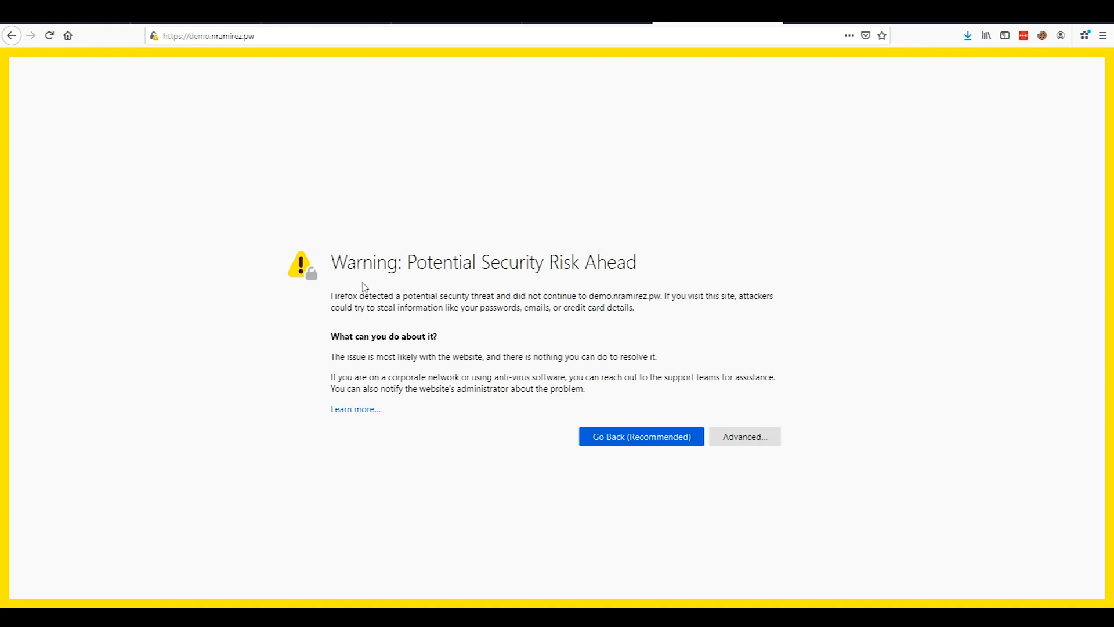
pyautogui.moveTo(368, 271)
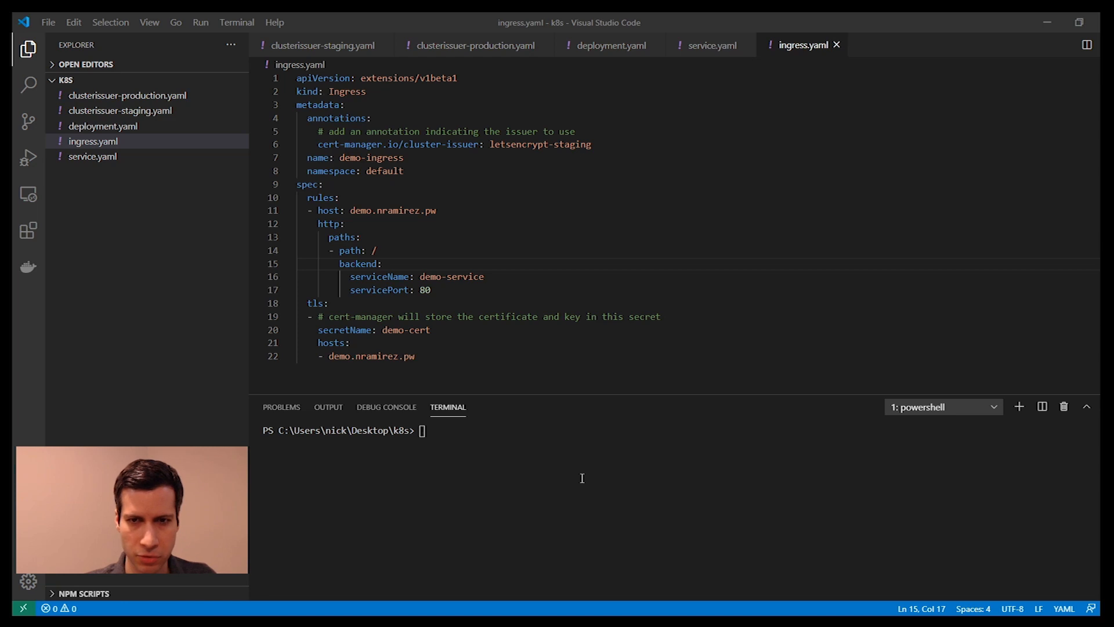
pyautogui.moveTo(543, 200)
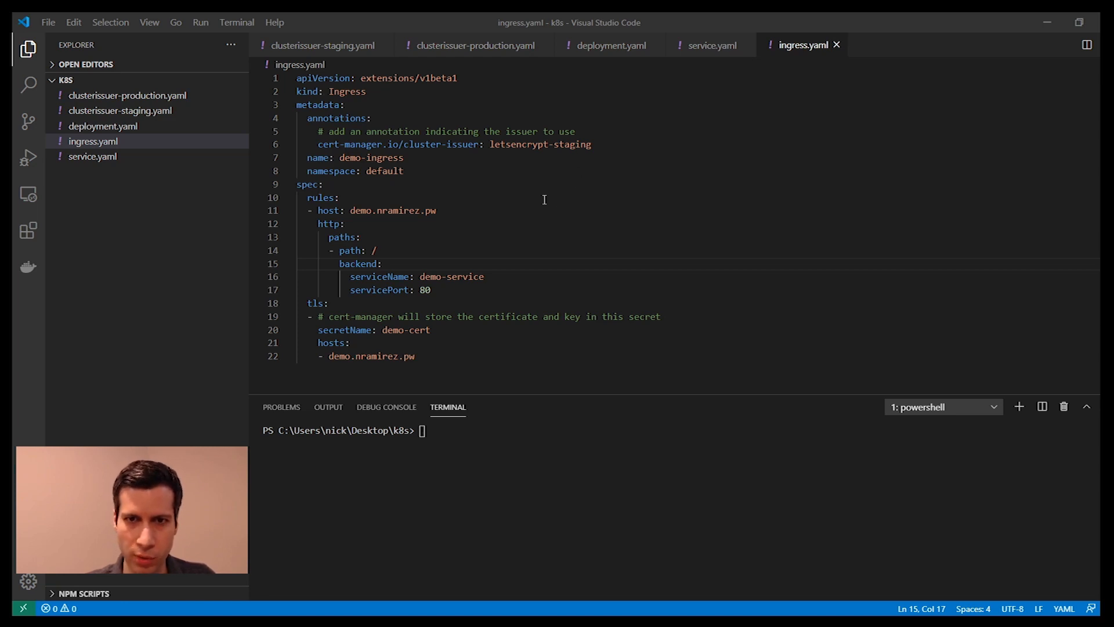
pyautogui.moveTo(569, 144)
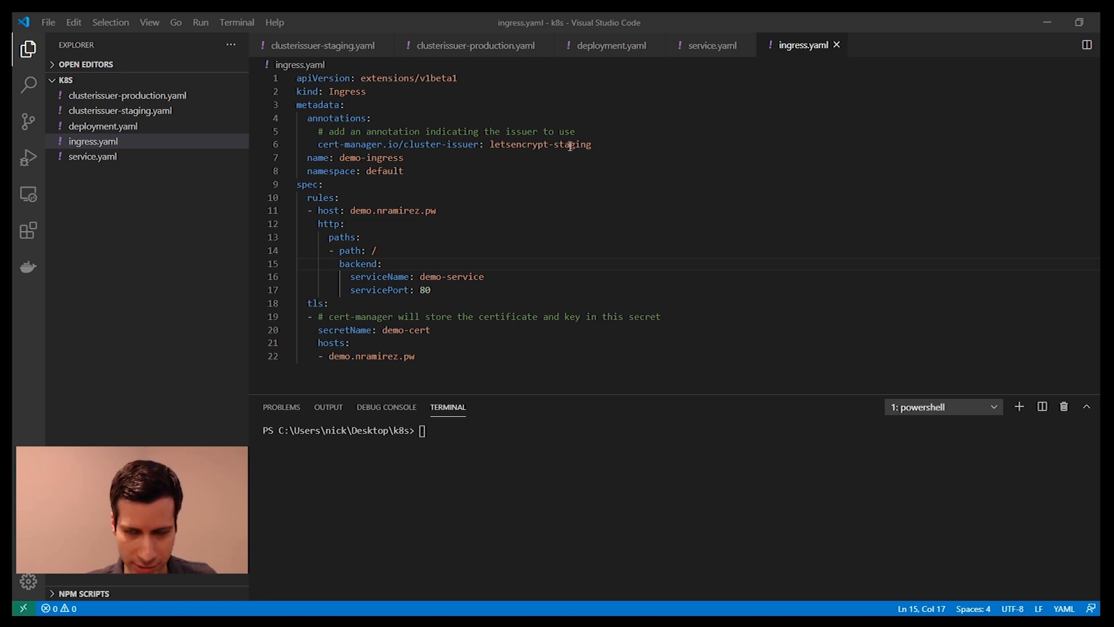
# Change the cluster-issuer annotation from letsencrypt-staging to letsencrypt-production, save, and begin reapplying
pyautogui.doubleClick(571, 144)
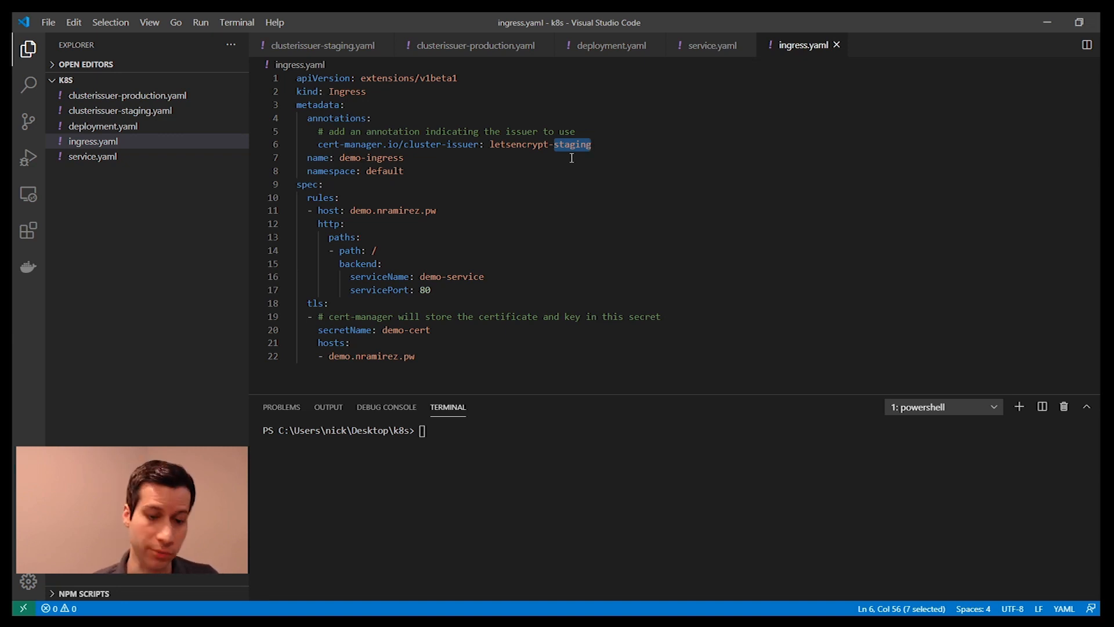
pyautogui.write('production')
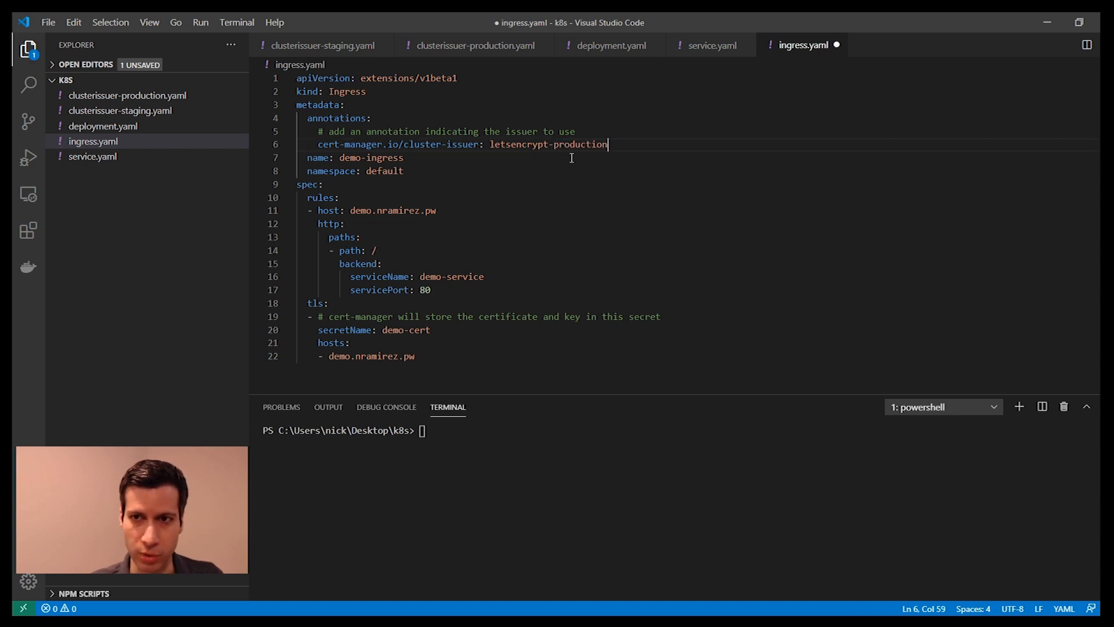
pyautogui.press('ctrl+s')
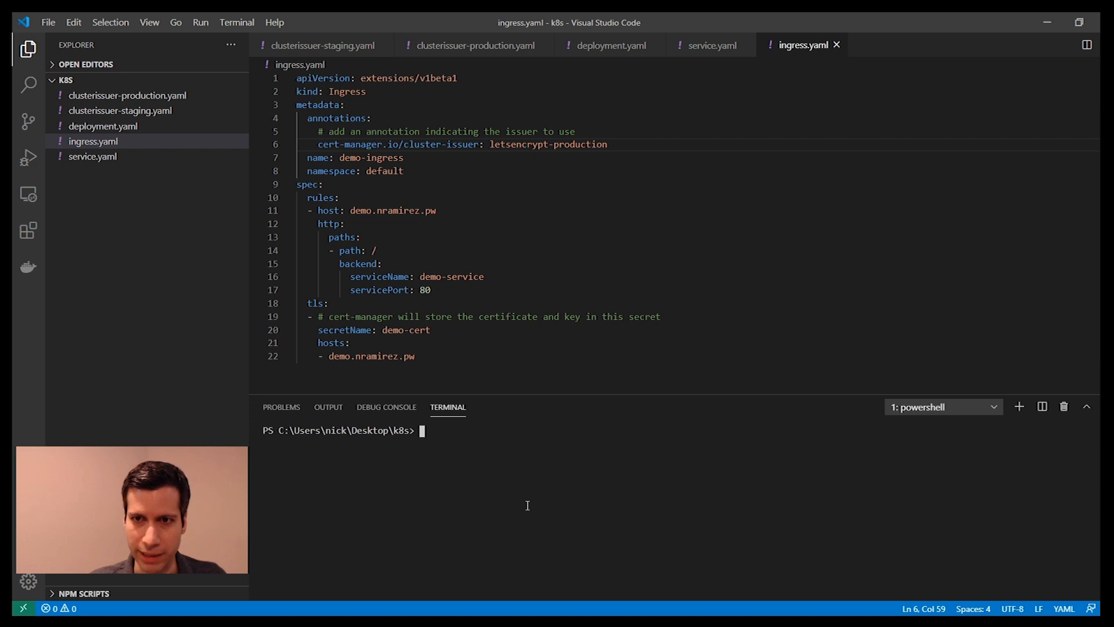
pyautogui.write('kubectl appl')
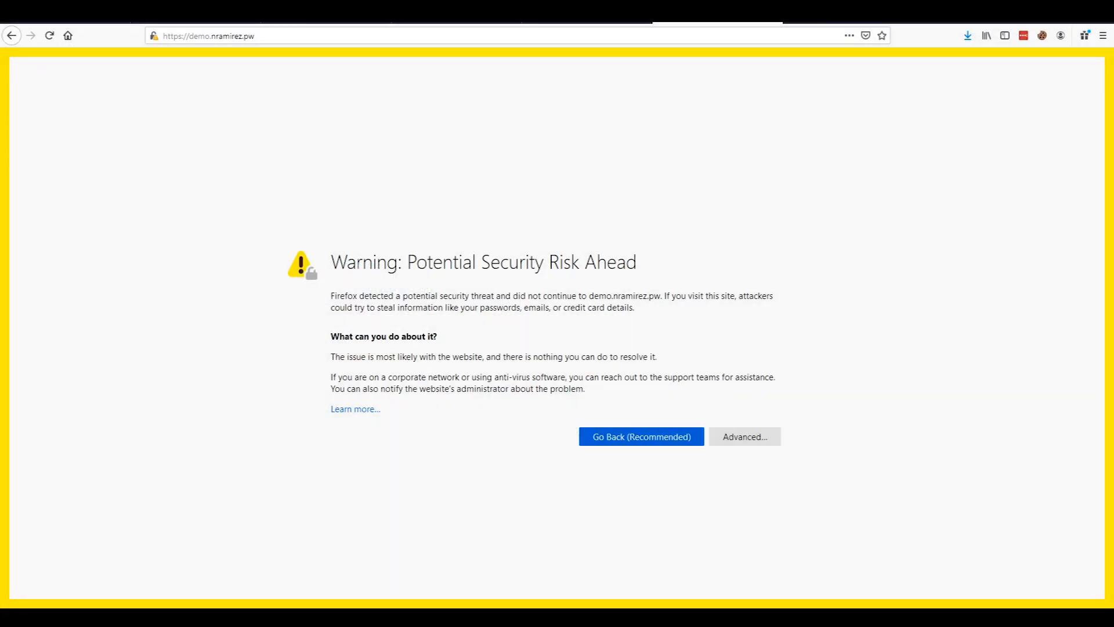
pyautogui.moveTo(167, 577)
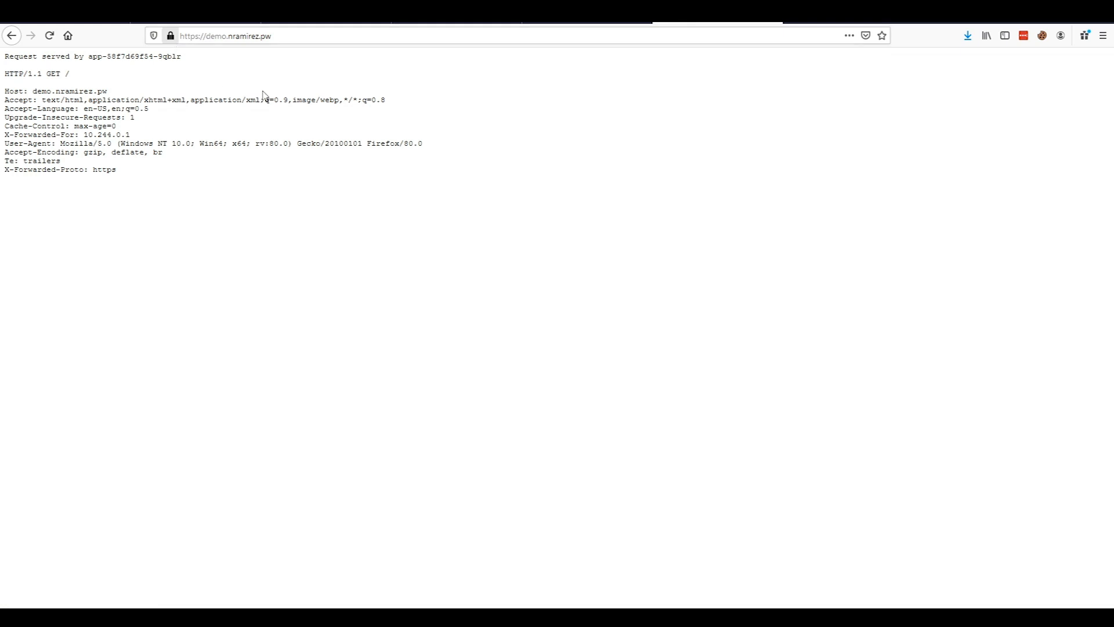
pyautogui.moveTo(355, 293)
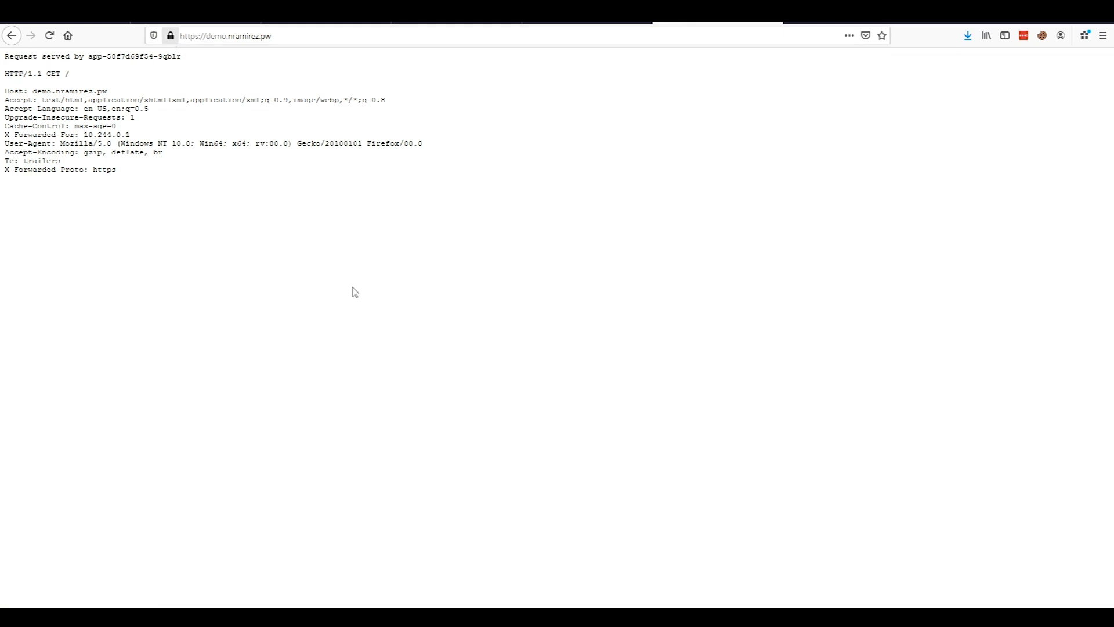